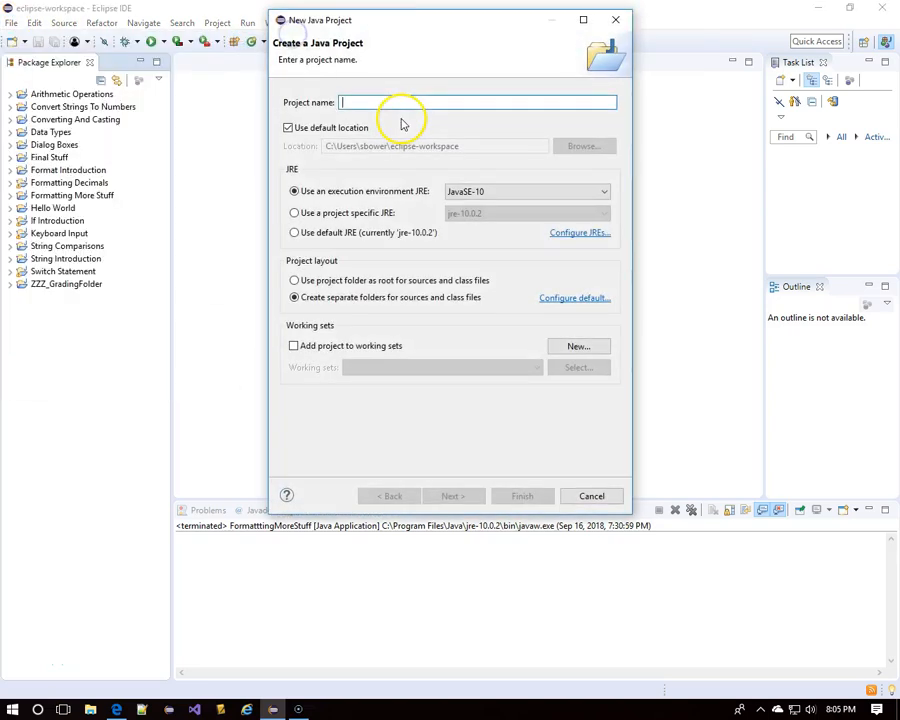
- Name the Java project 'Double vs double' and finish without creating module-info.java
text(Double v)
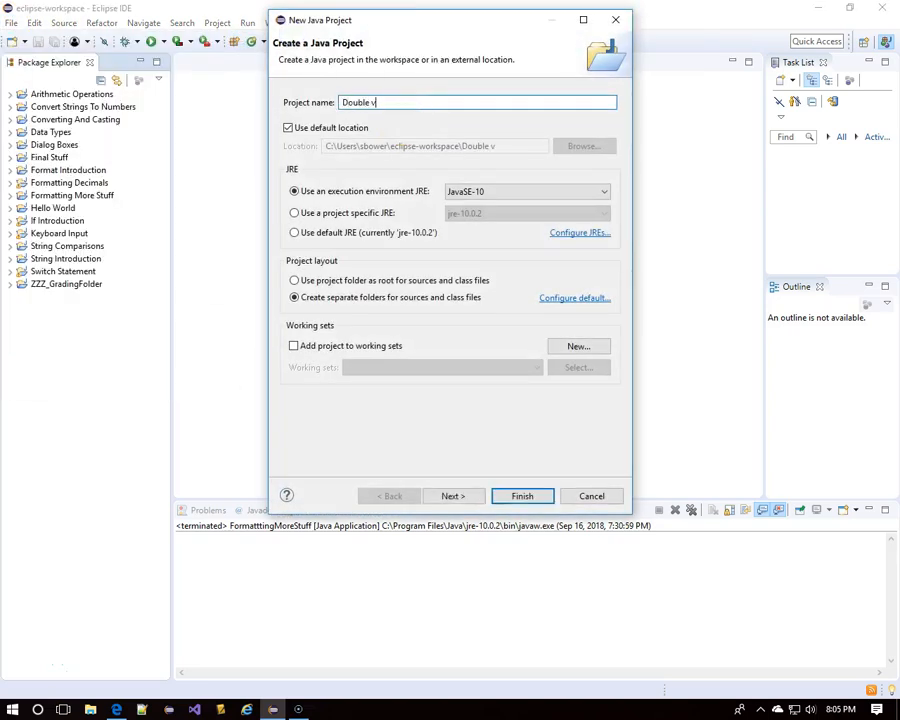
text(s dou)
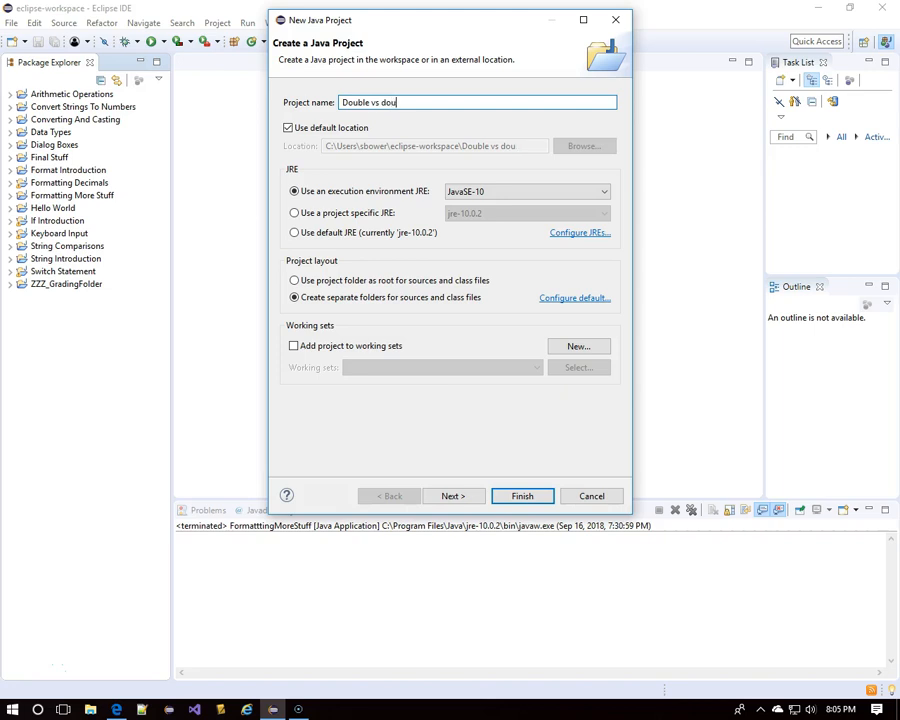
text(ble)
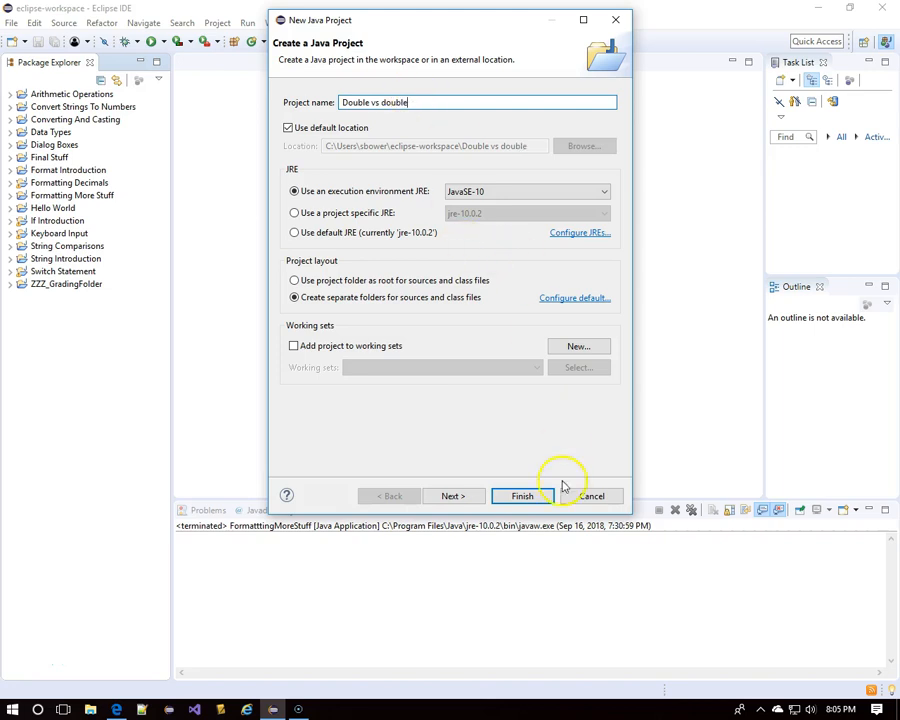
click(521, 496)
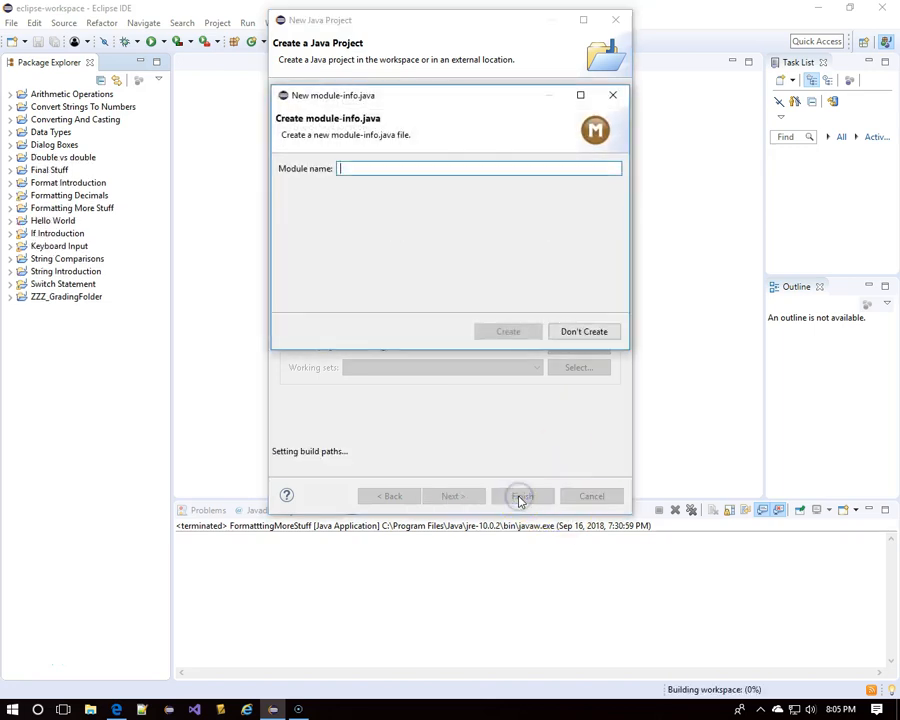
mouse_move(584, 331)
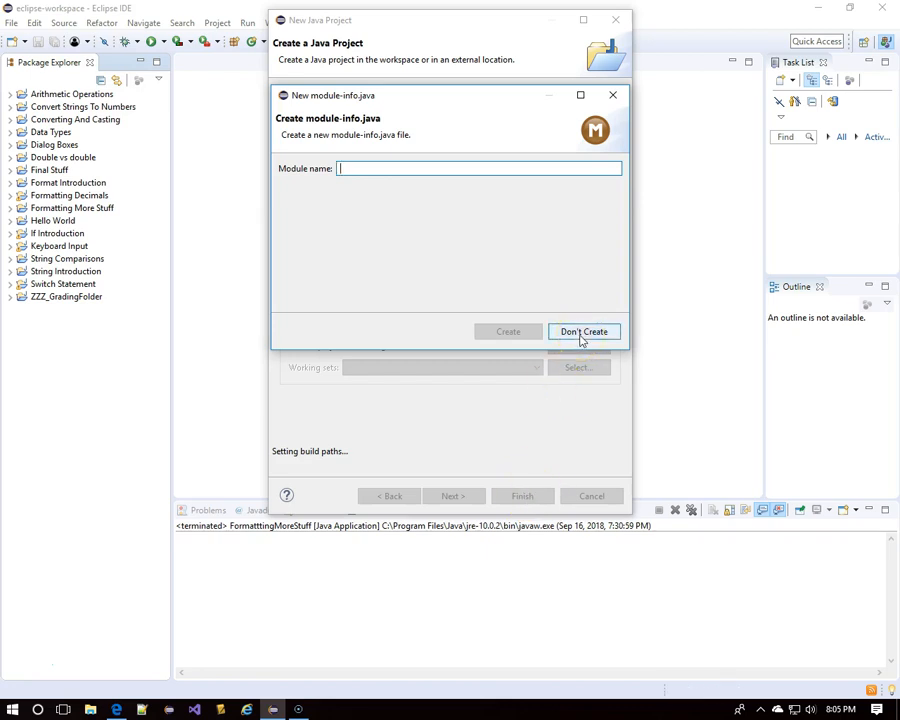
click(584, 331)
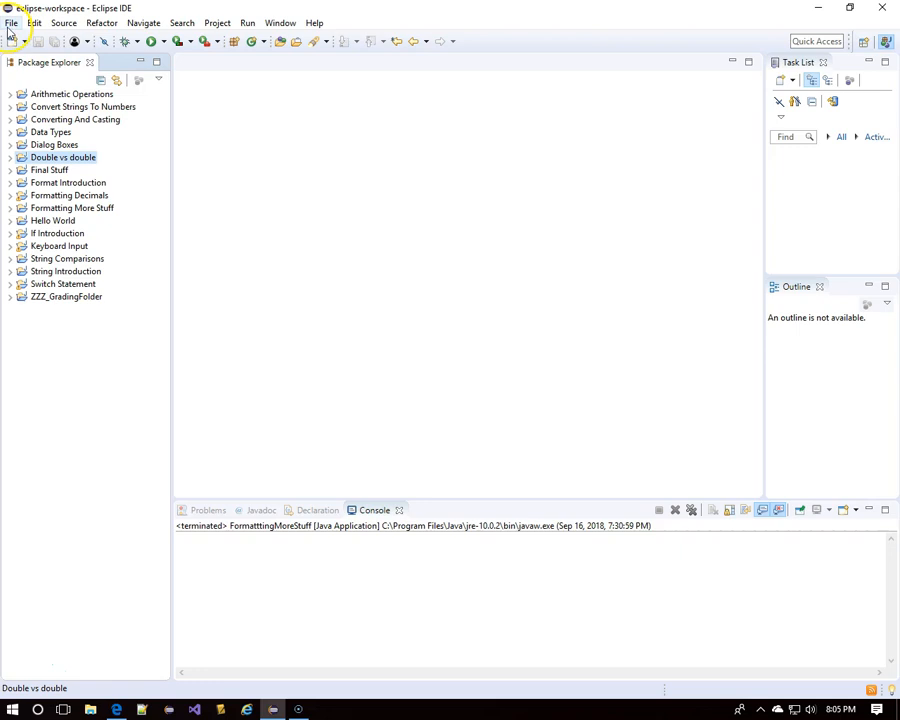
- Create the class CapitalVsLowercaseDouble with a generated main method stub
click(11, 23)
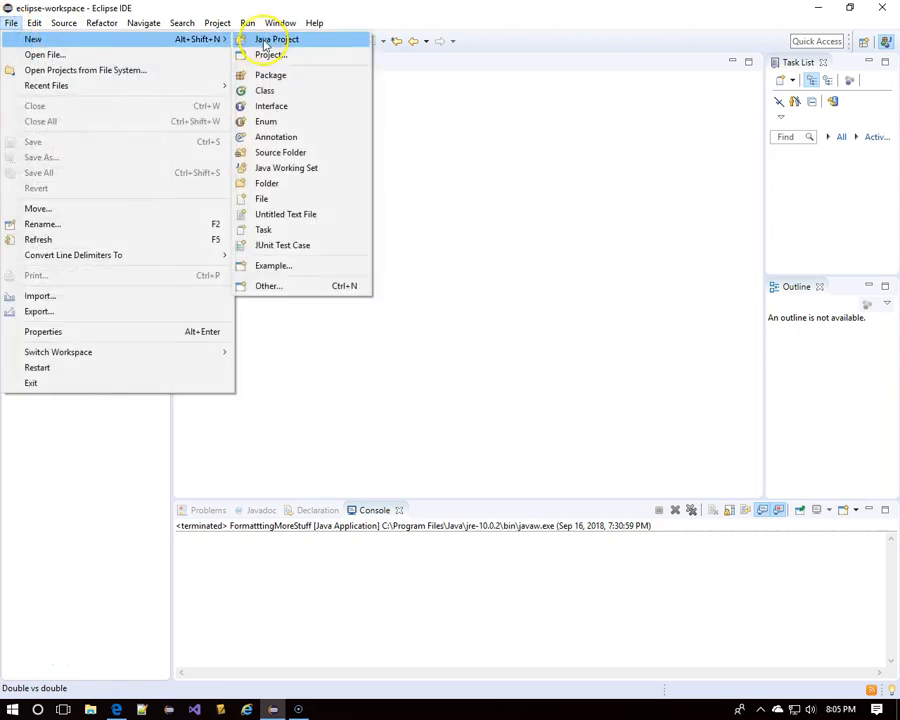
click(264, 90)
text(CapitalVsLowerC)
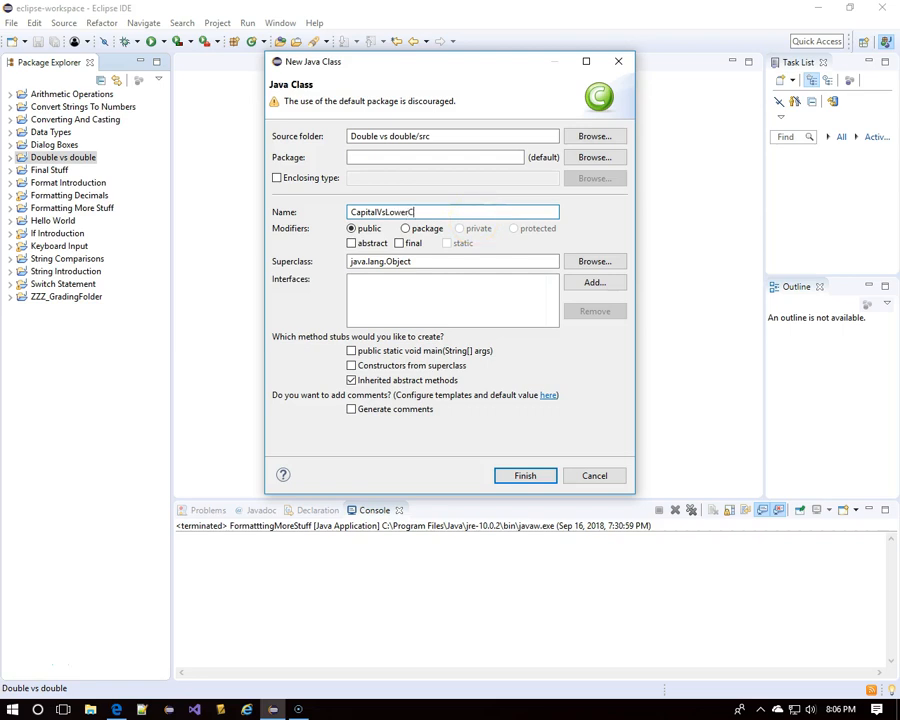
text(aseDouble)
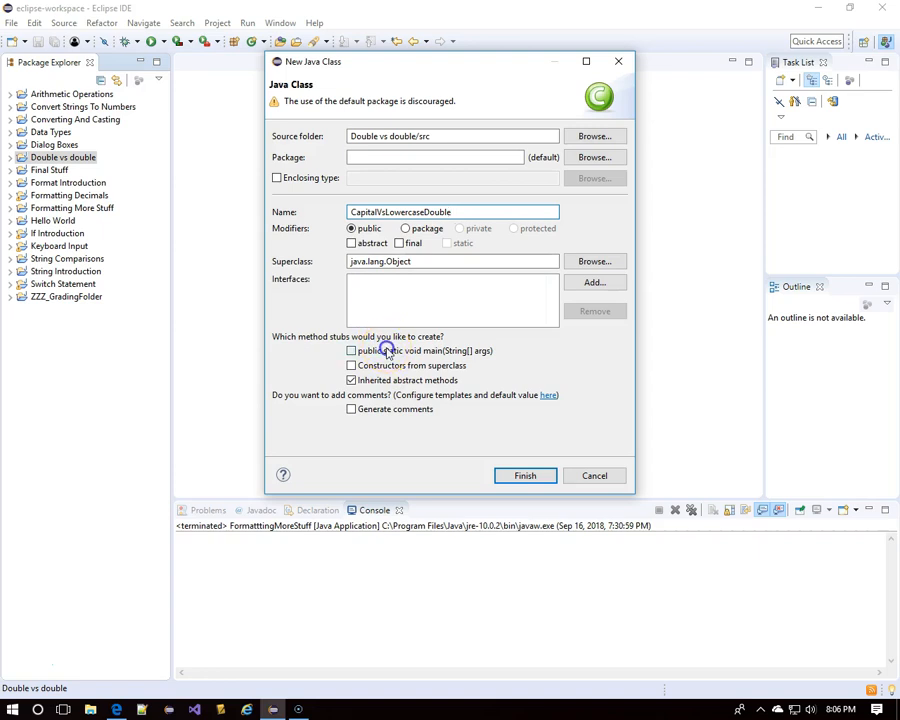
click(525, 475)
text(* CapitalVsLowercaseDouble.java)
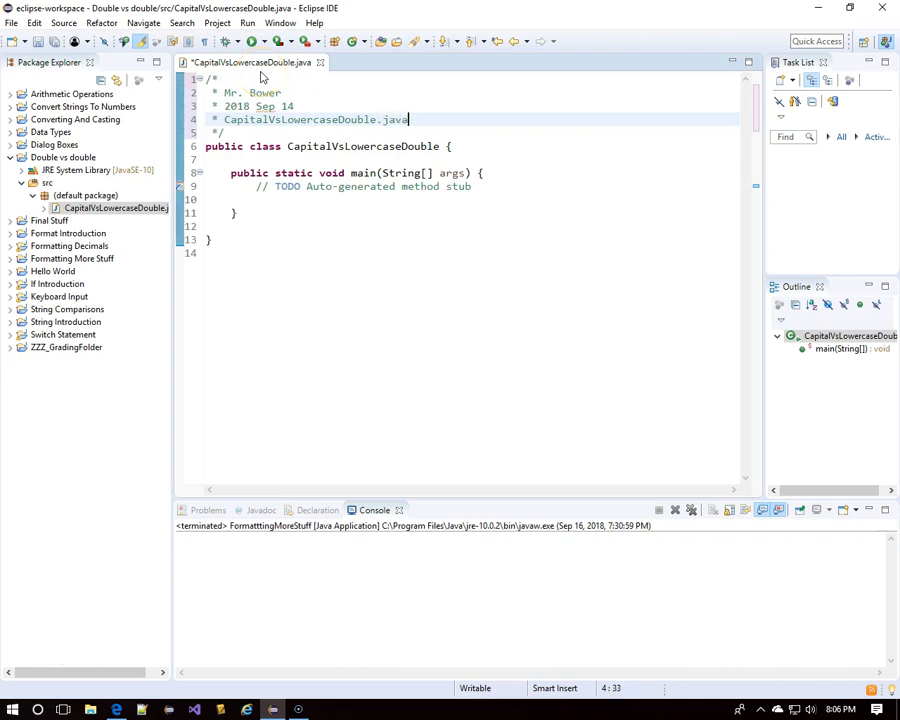
- Add a Javadoc block describing exploring Double objects versus double primitive data
click(224, 133)
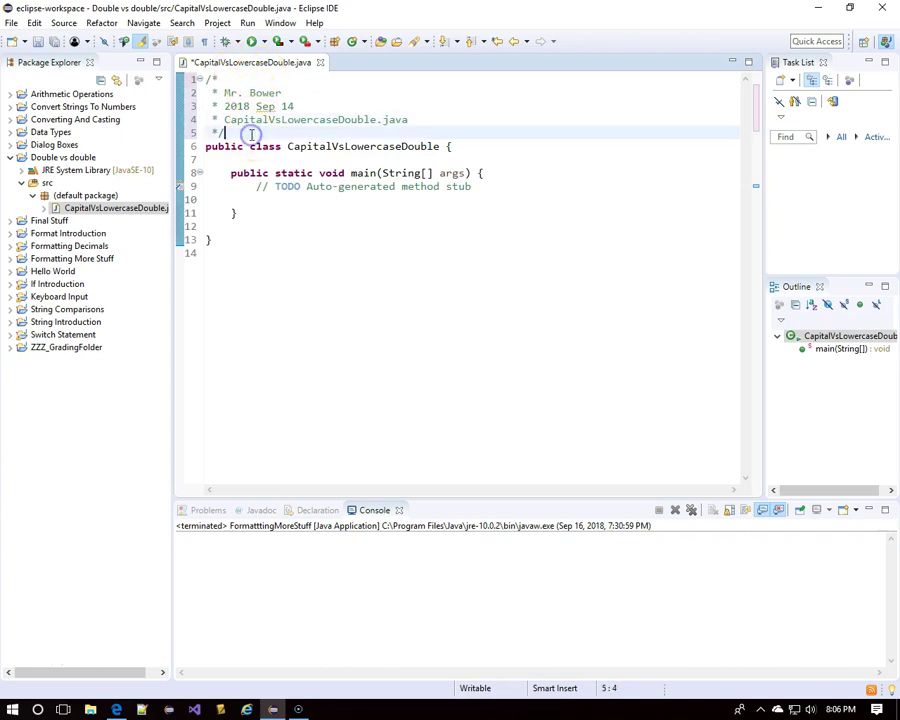
text(/**)
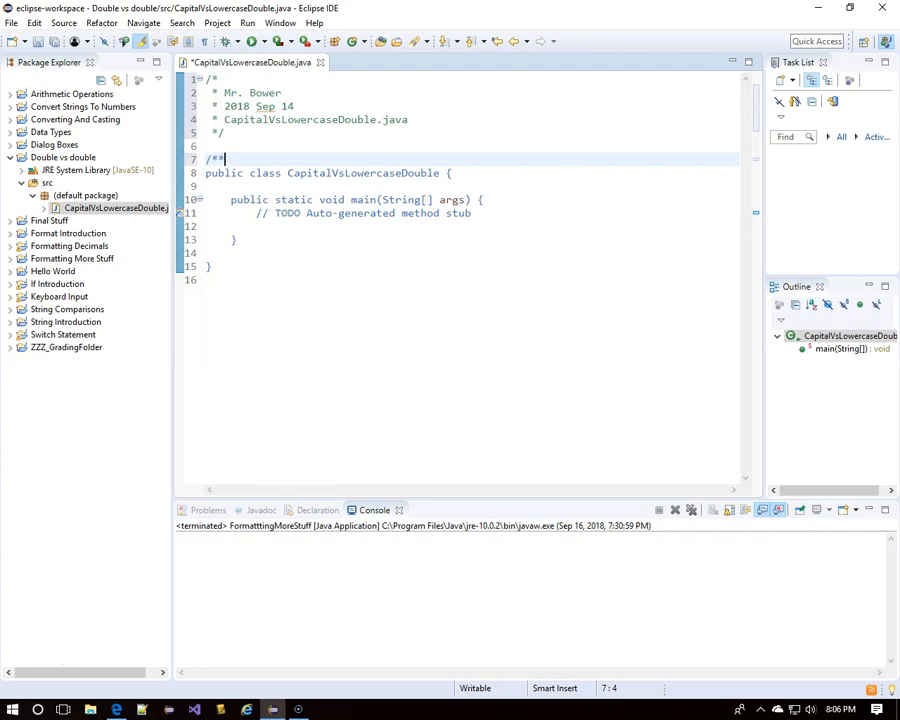
key(Return)
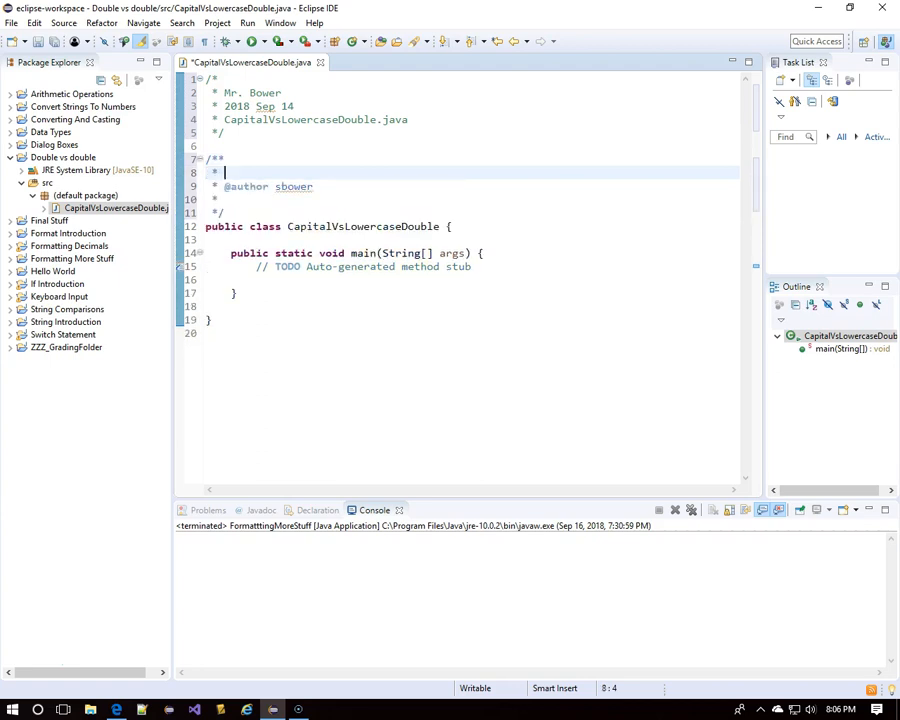
text(Exploi)
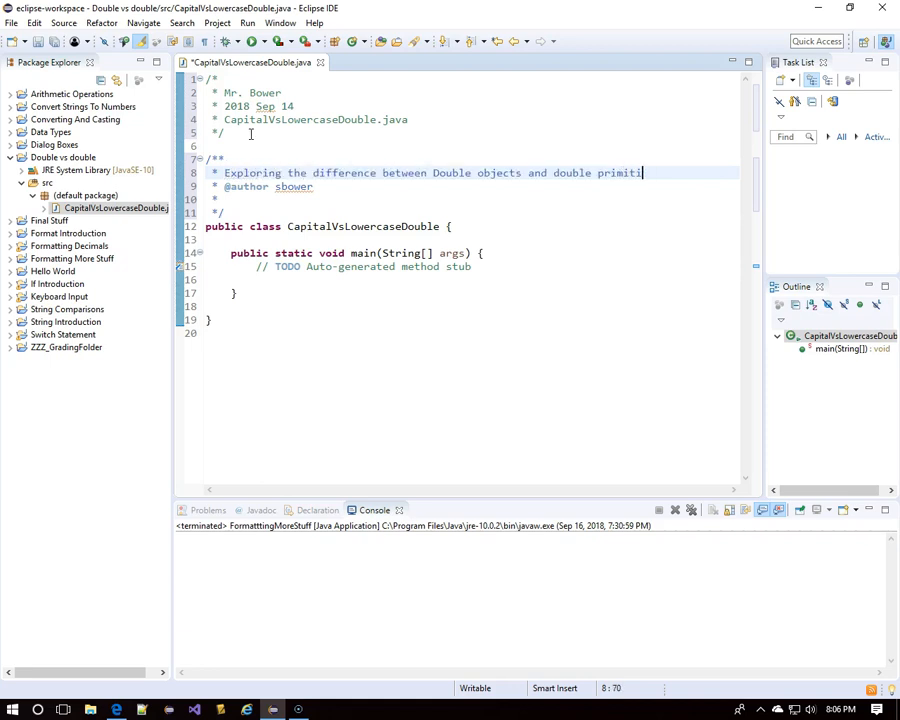
text(ve)
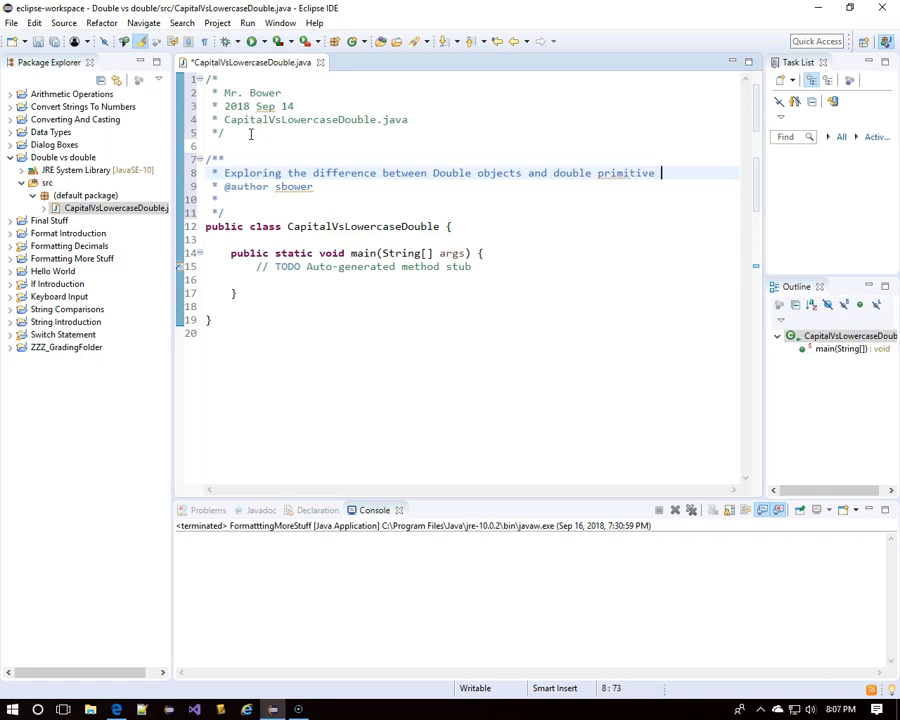
key(BackSpace)
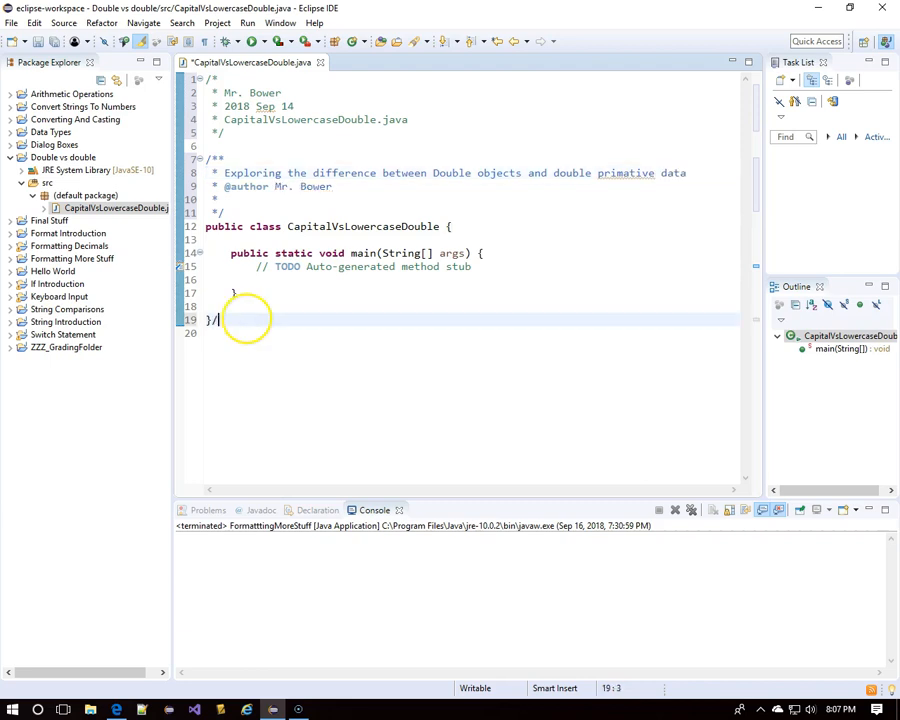
- Label the closing braces of main and the CapitalVsLowercaseDouble class with // comments
text(// CapitalVs)
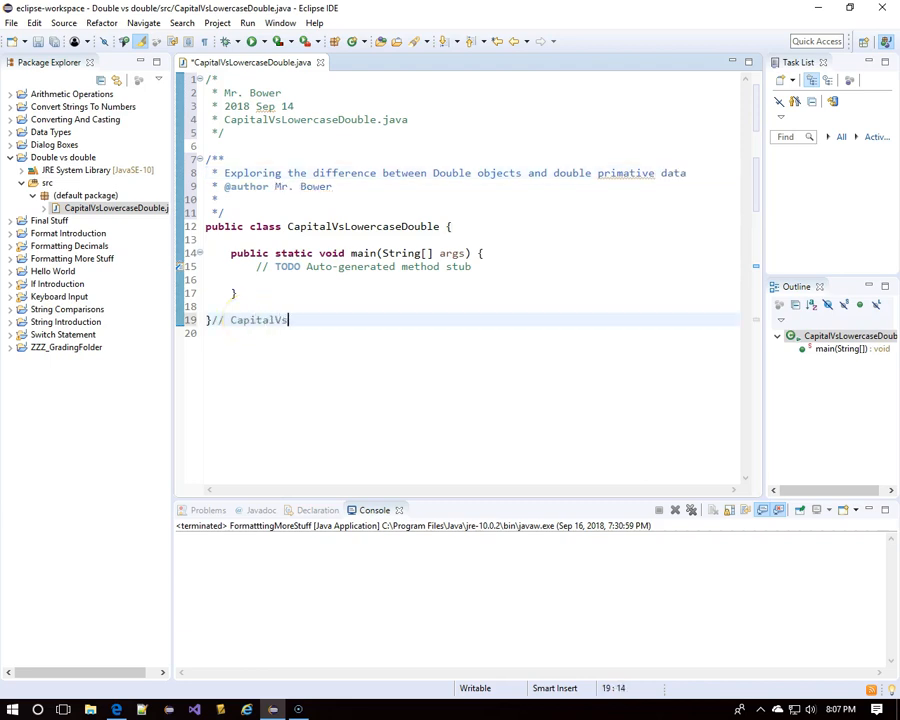
text(LowercaseDouble)
click(472, 293)
text(// main( ))
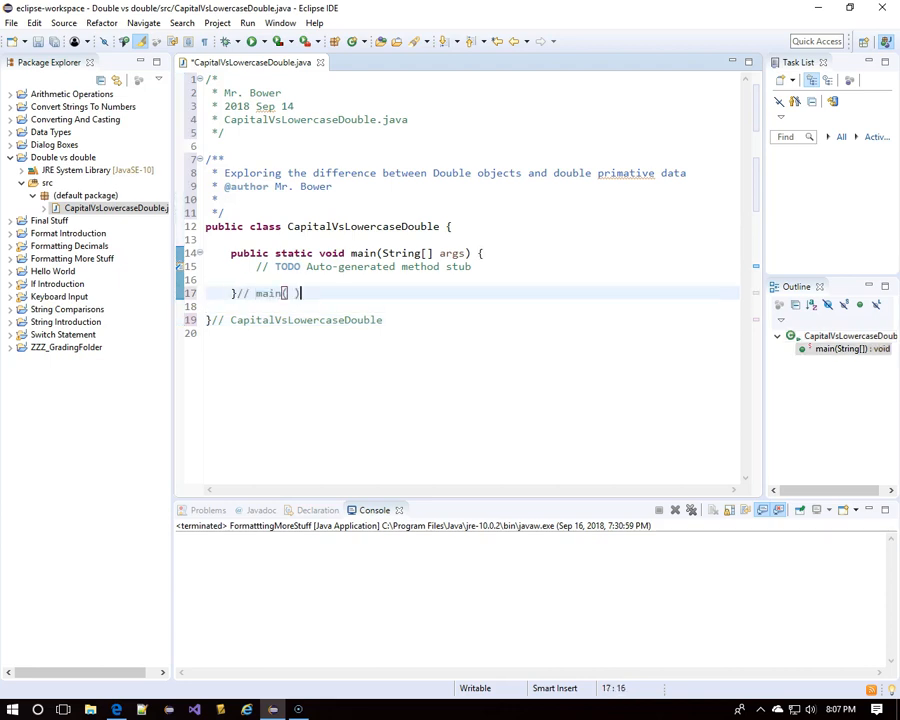
key(Backspace)
text(// Declare two double variables)
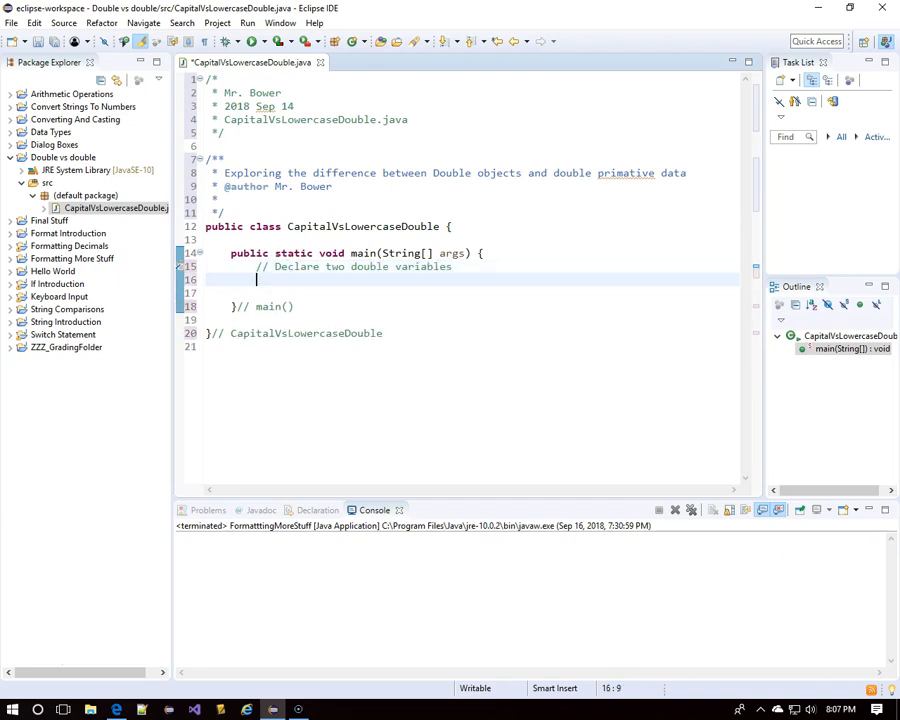
- Declare double cookieRating and brownieRating, assign each 4.8, and begin a Display comment
text(double cookieRating, brownieRating;)
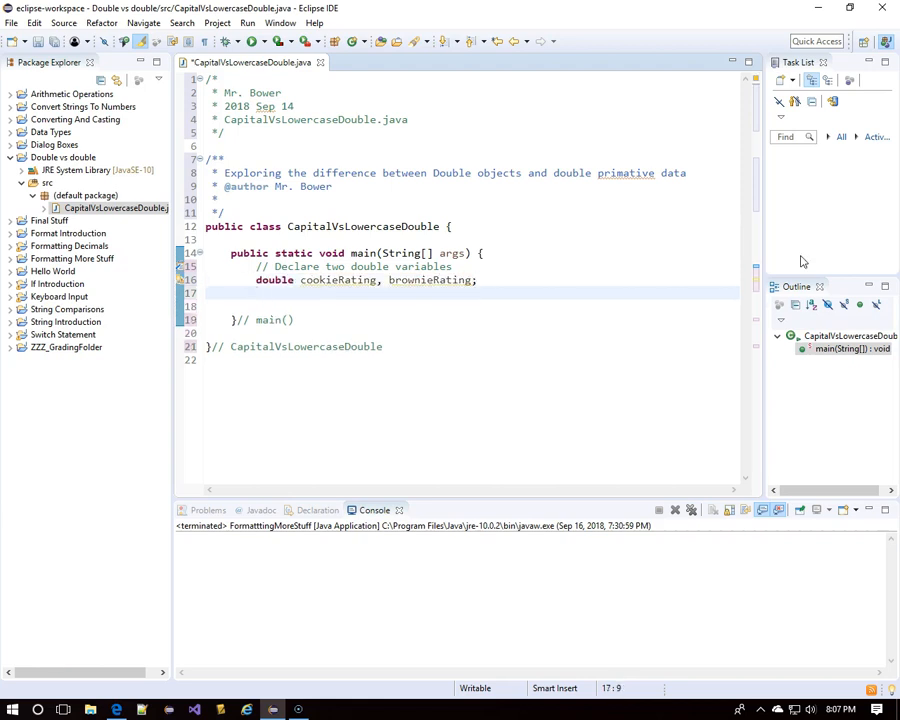
text(cookieRating = 4.8;)
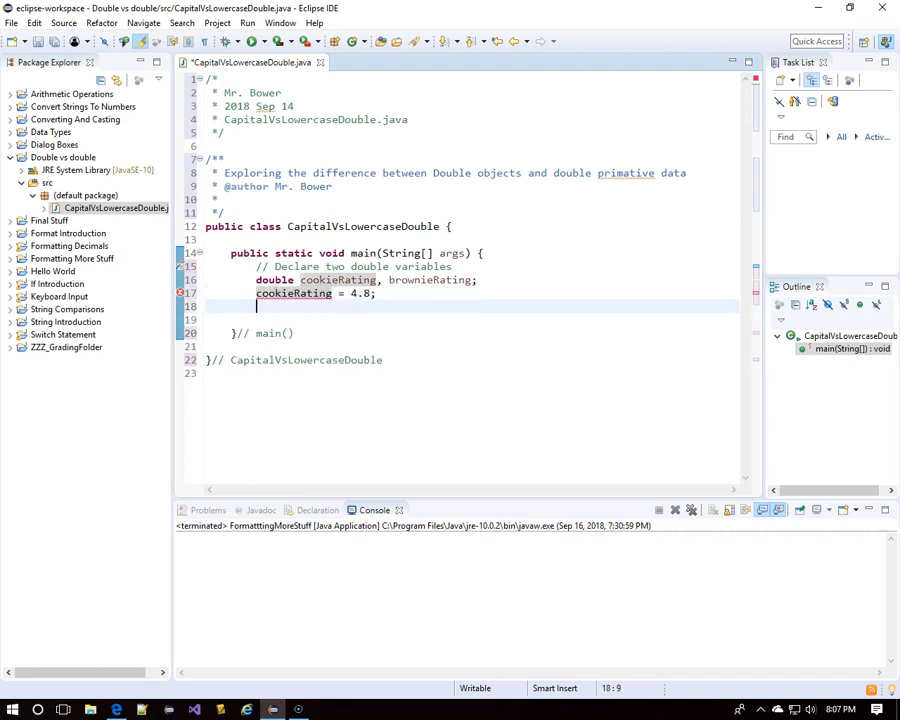
text(brownieRating =)
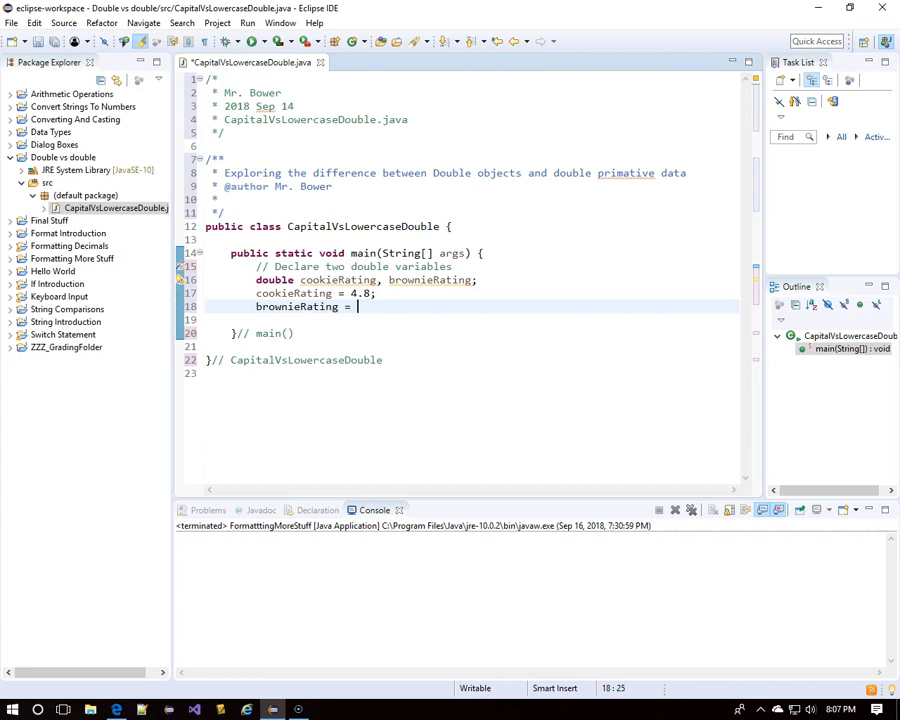
text(4.8)
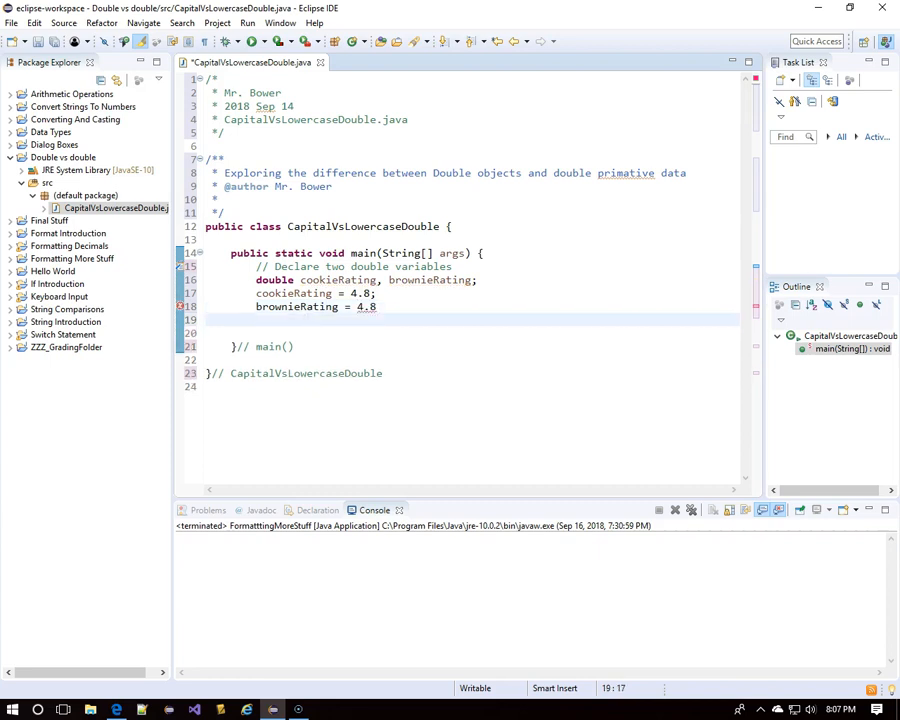
text(// Display values)
text(System.out.println(arg0);)
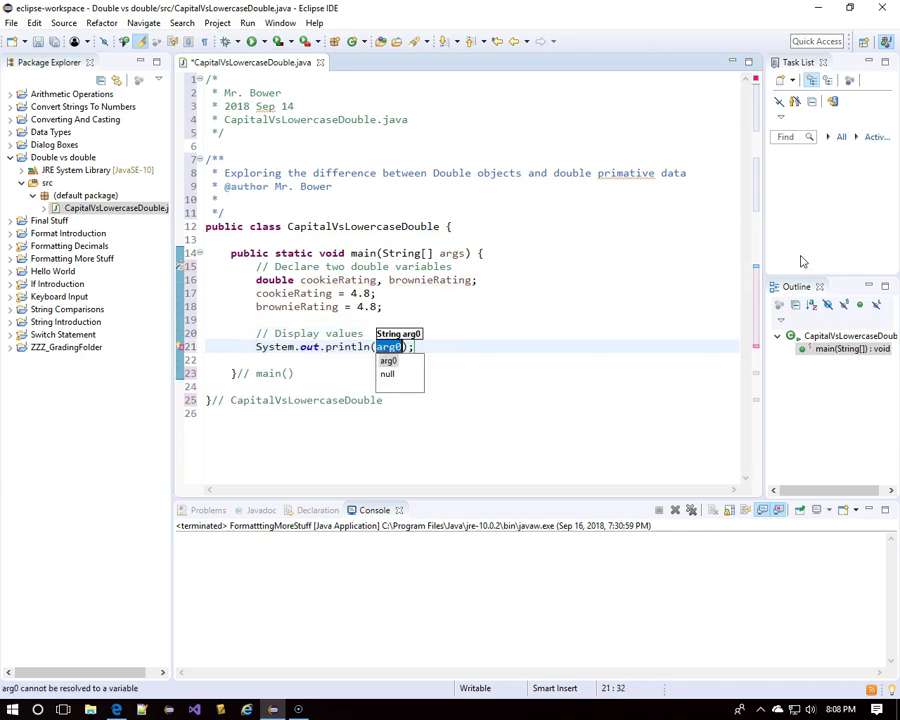
- Print "cookieRating = 4.8 and brownieRating = 4.8" and run the program
text("cookieRatin)
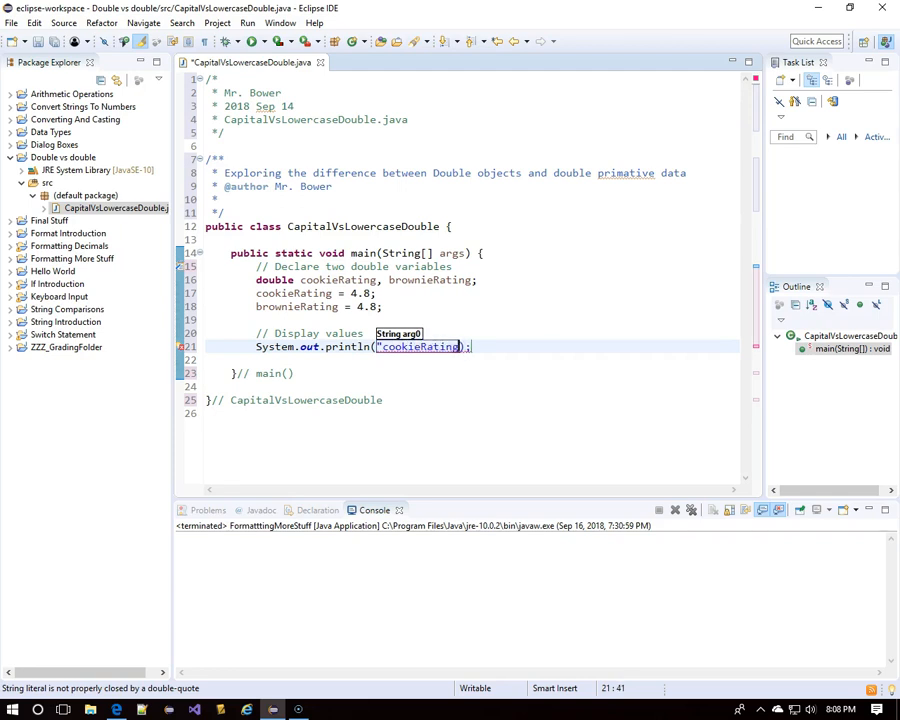
text(= " + cookieRating +)
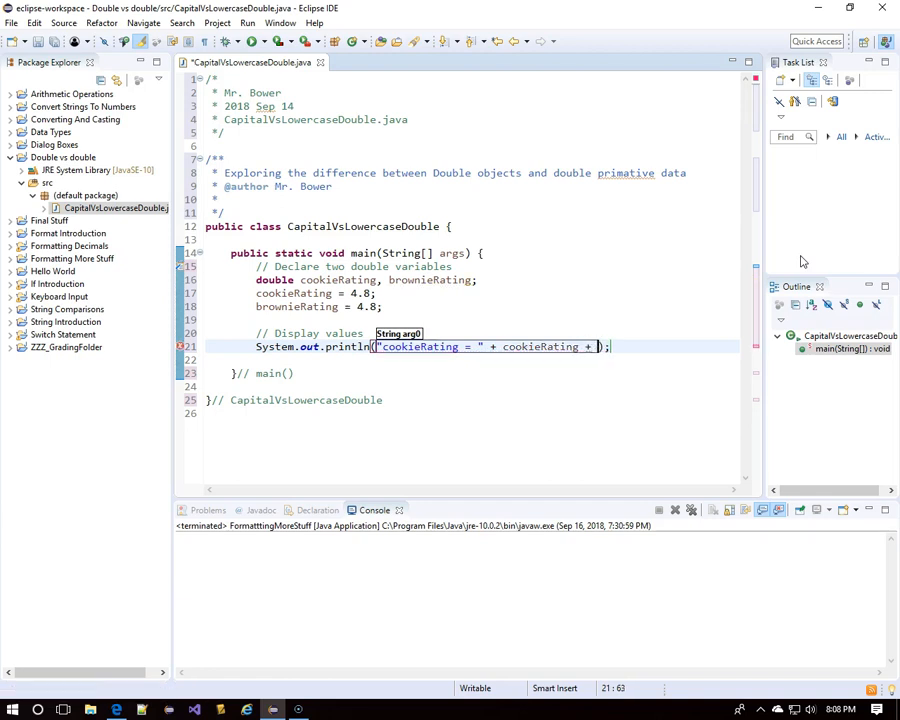
text(" and " +)
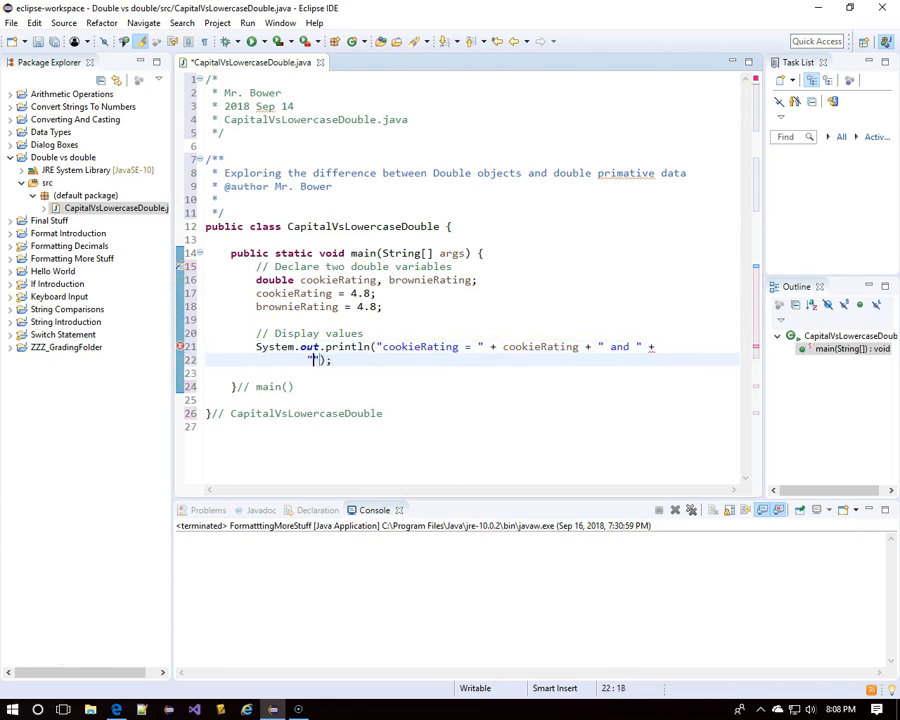
text(brownieRating =)
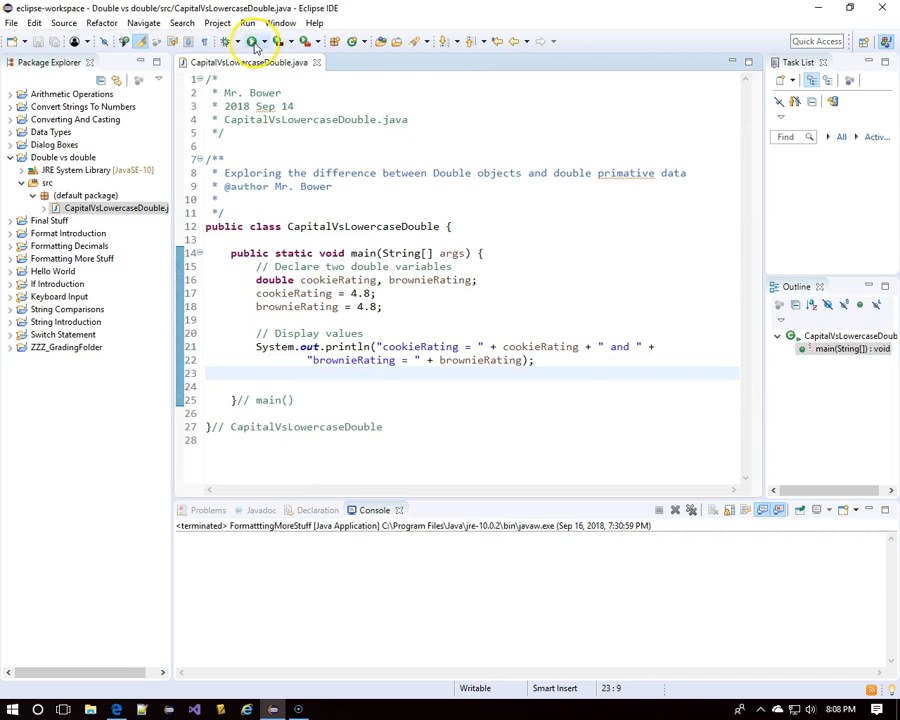
click(253, 41)
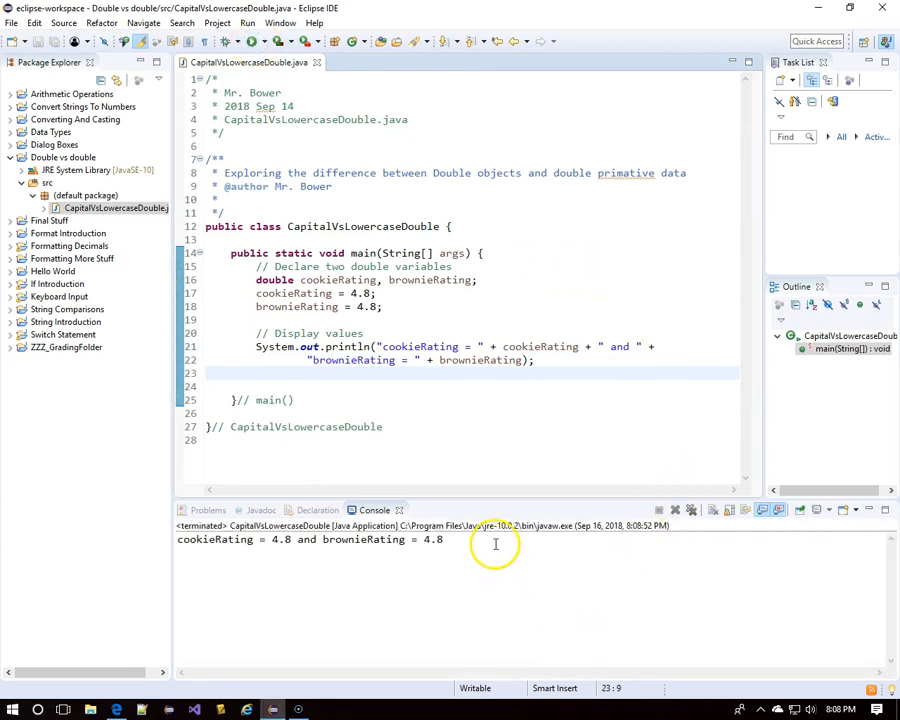
mouse_move(552, 375)
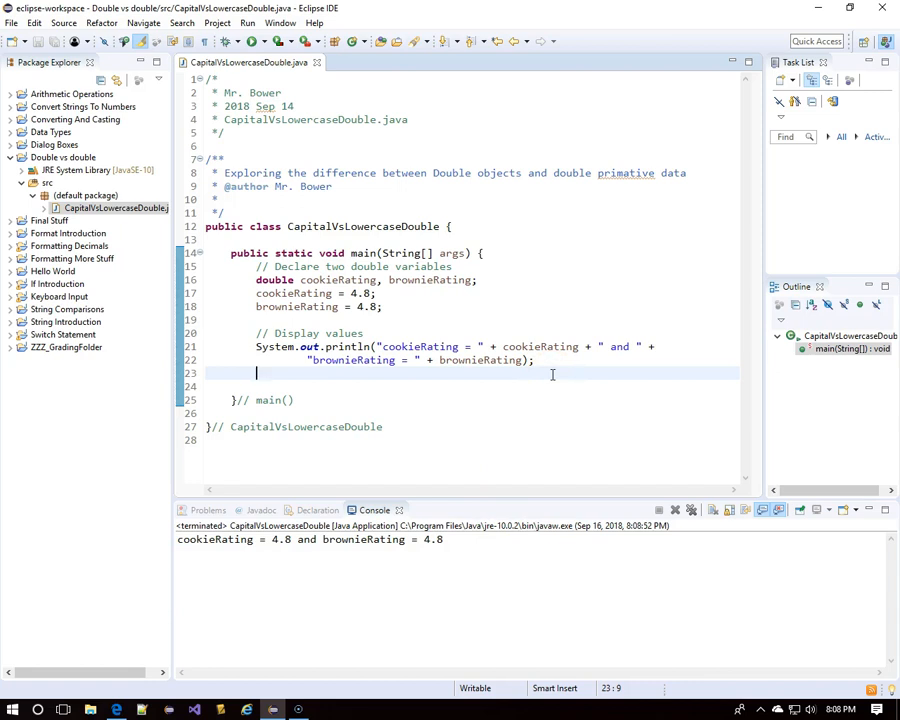
- Add a Compare if/else printing that cookieRating == brownieRating are equivalent values
text(// Compare)
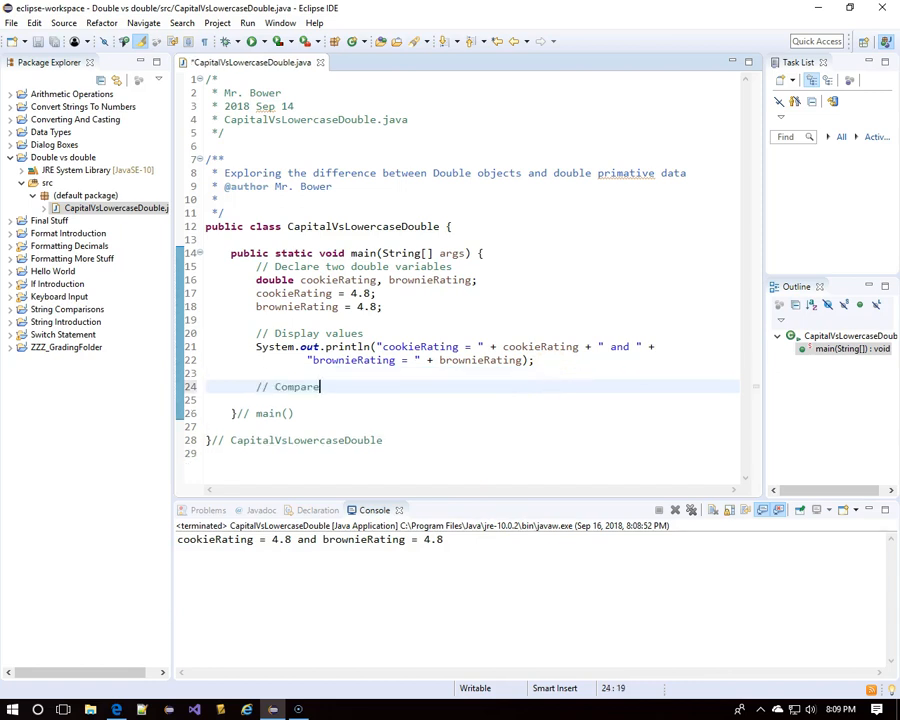
text(if ()
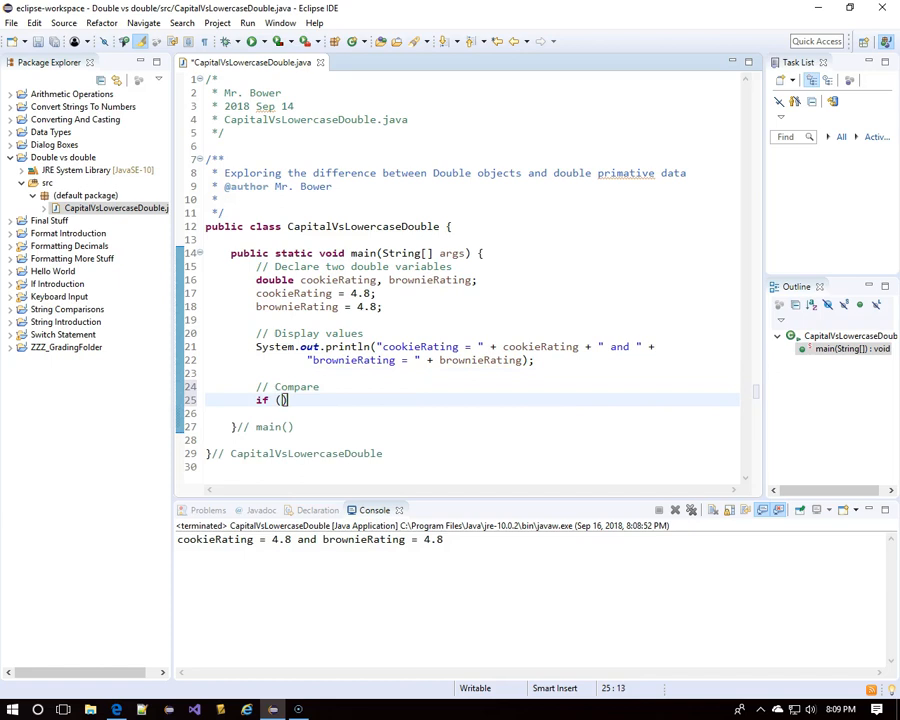
text(cookieRating)
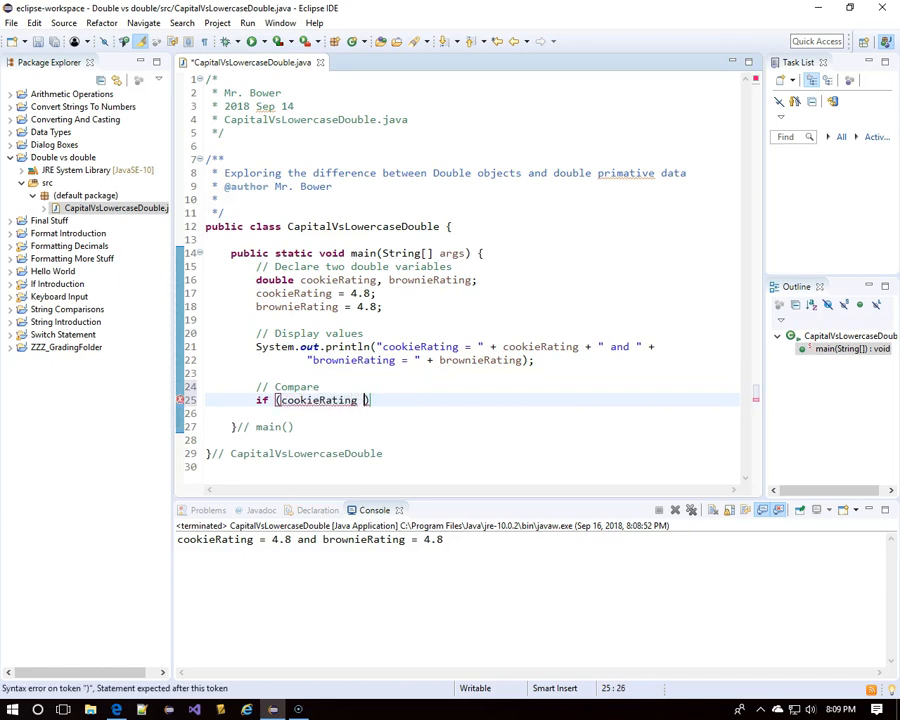
text(== brownieRating))
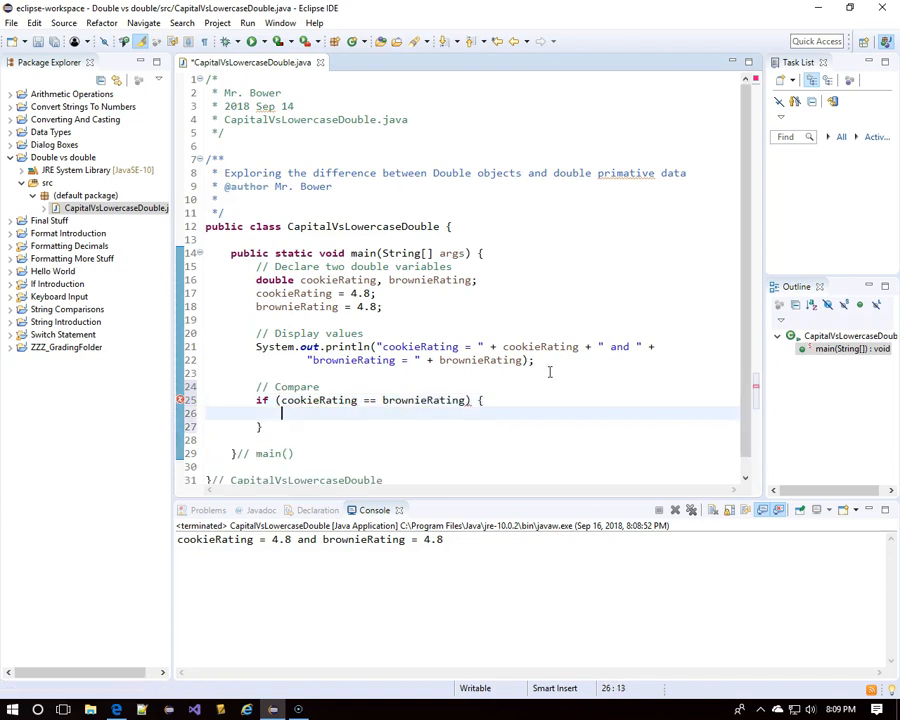
text(System.out.println)
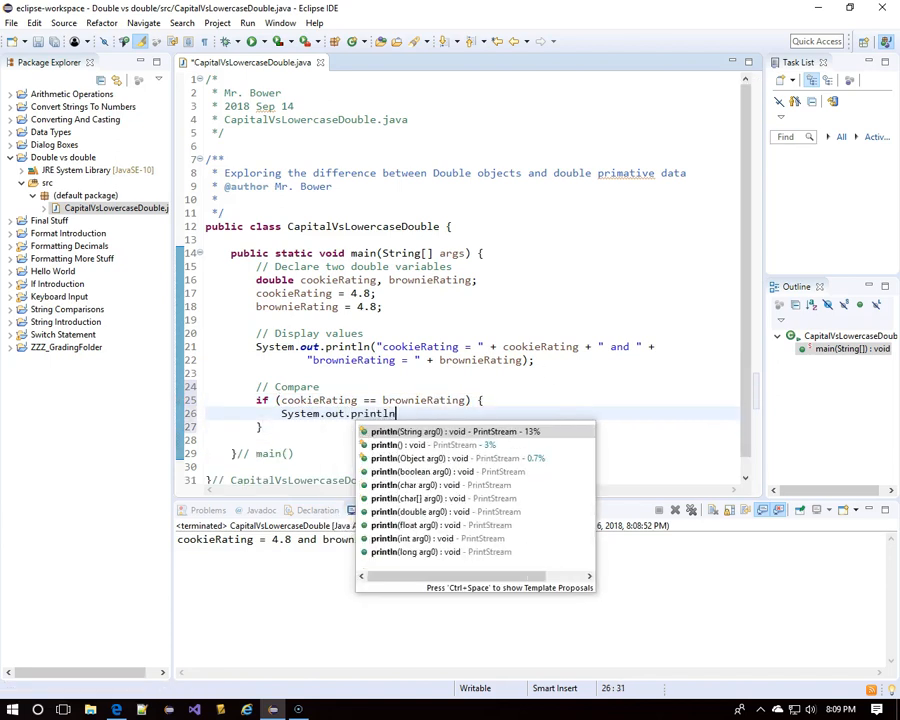
click(453, 431)
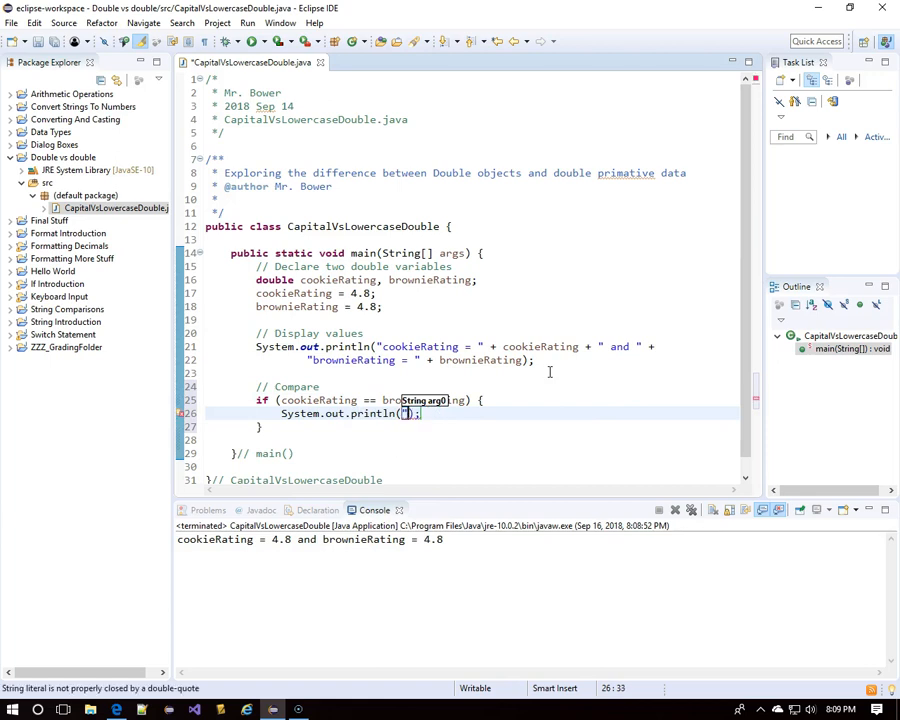
text(cooki)
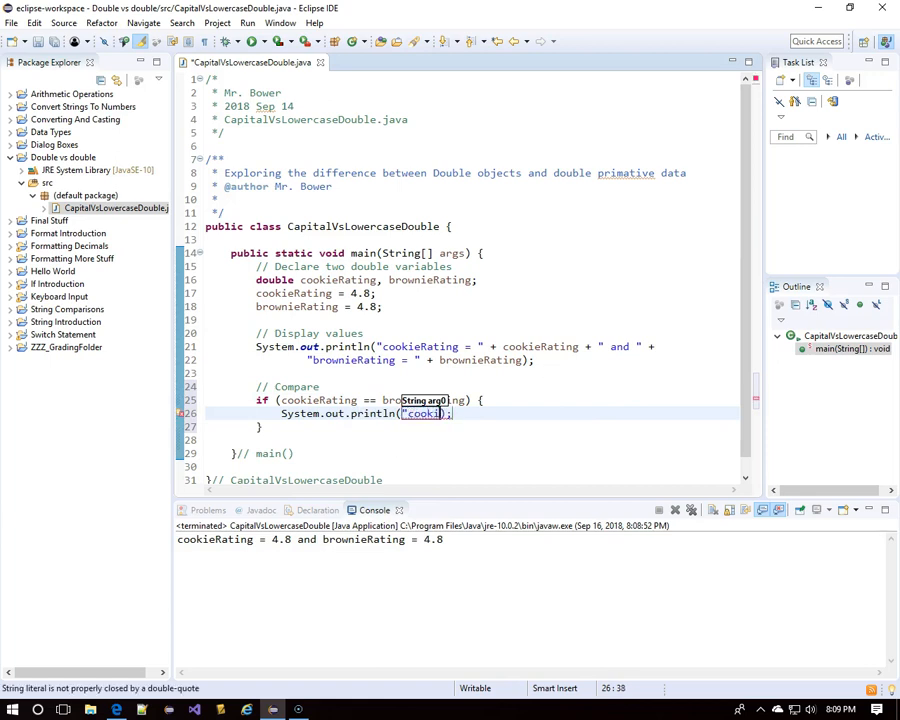
text(cookieRating and brownieRating are equivalent values)
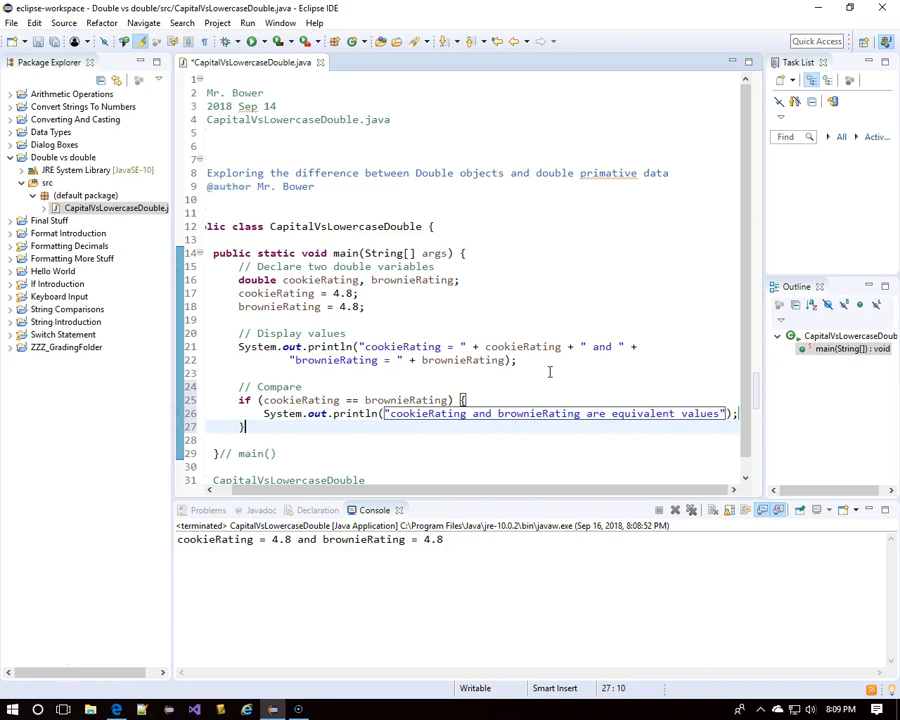
text(else)
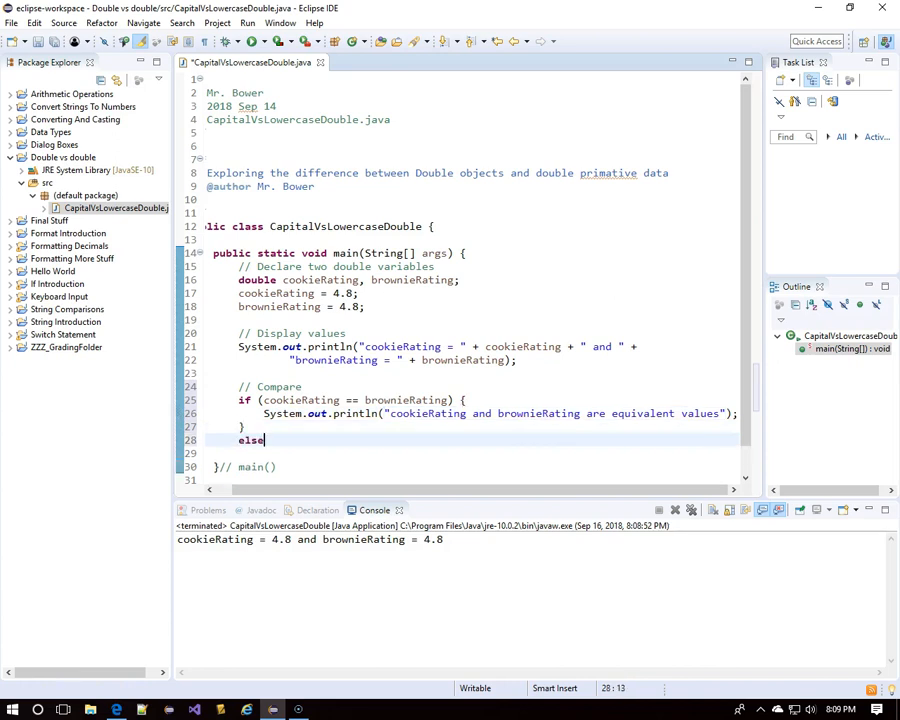
text({)
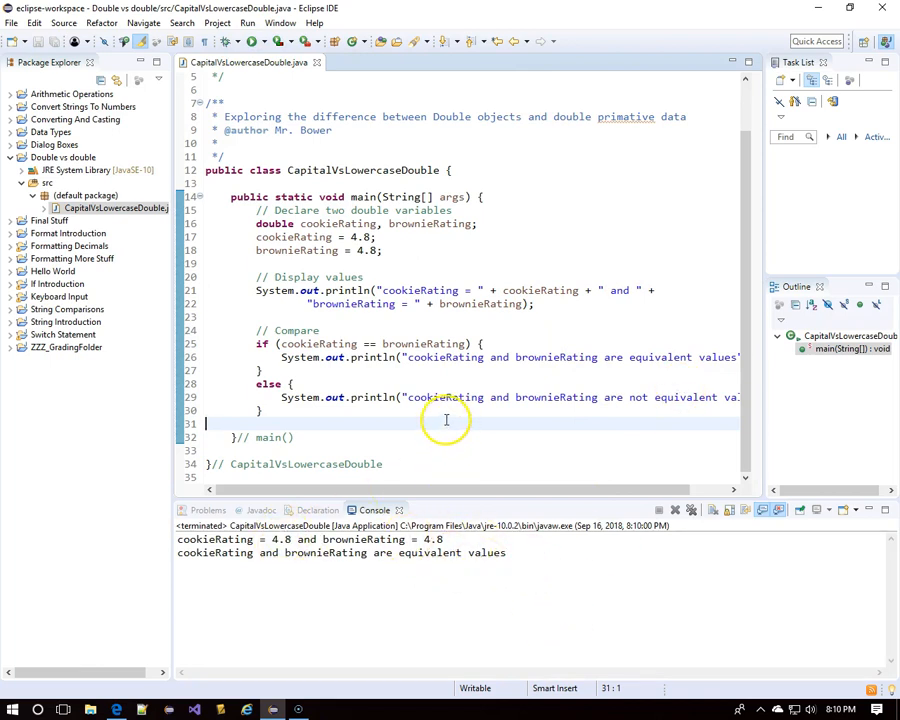
- Add a 'Create two Double objects' comment and declare Double tacoRating and burritoRating
click(288, 410)
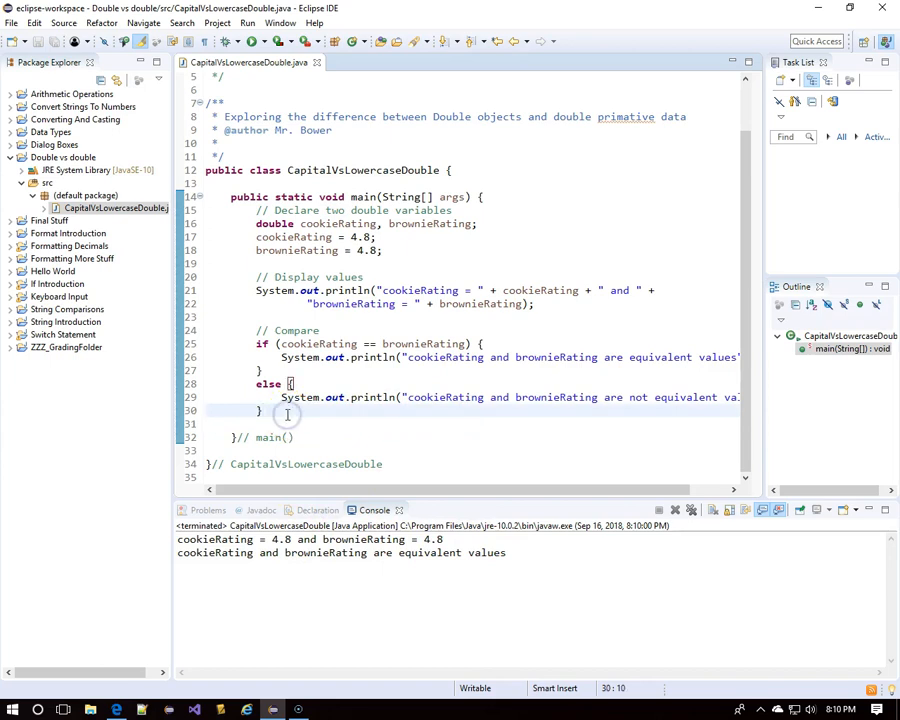
text(// Create)
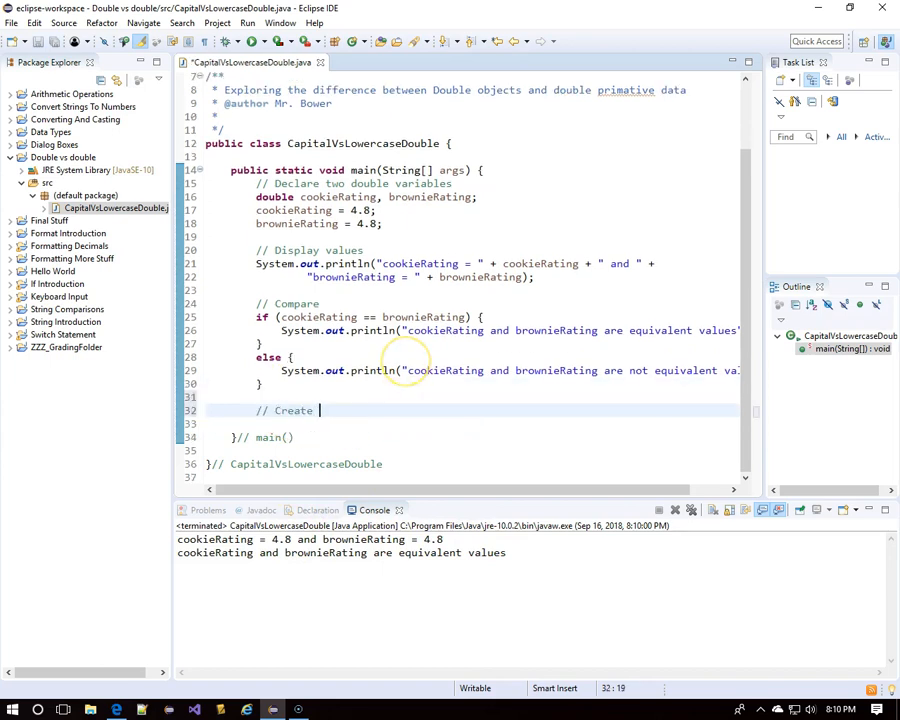
text(two Double objects)
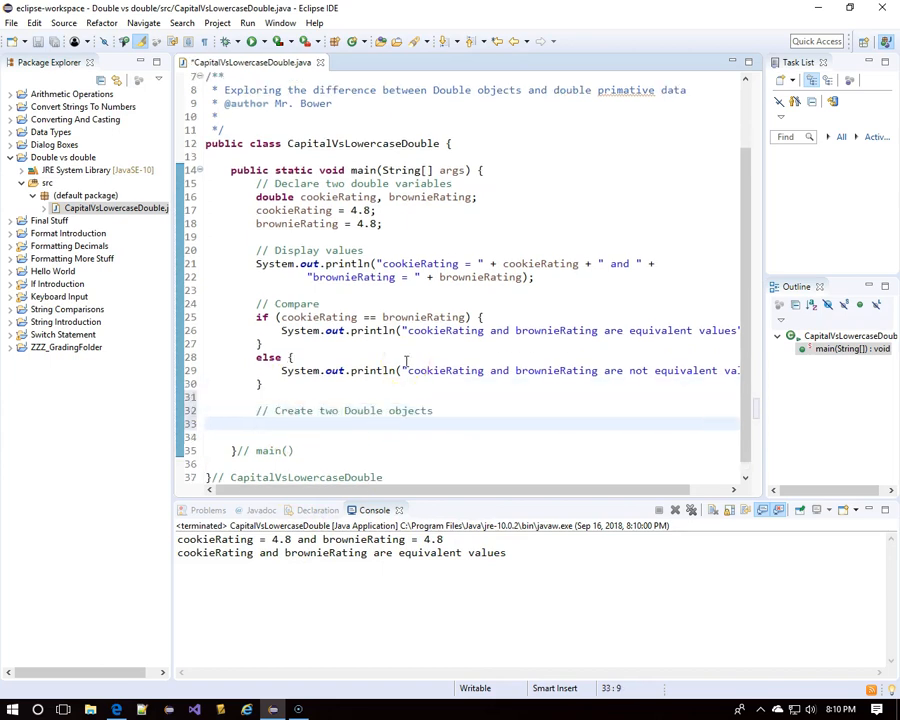
text(Double)
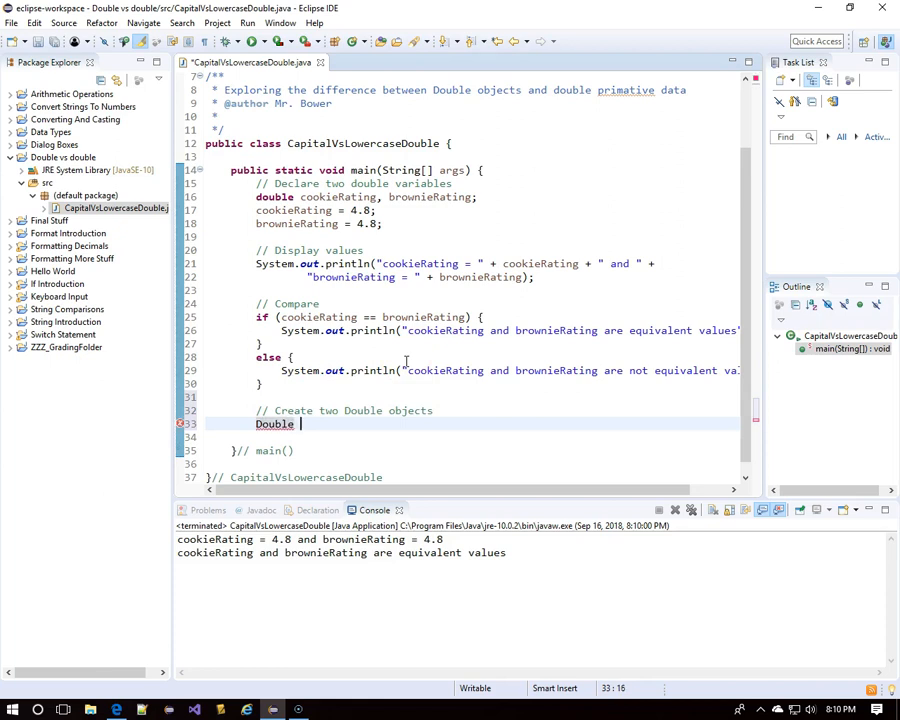
text(tacoRating)
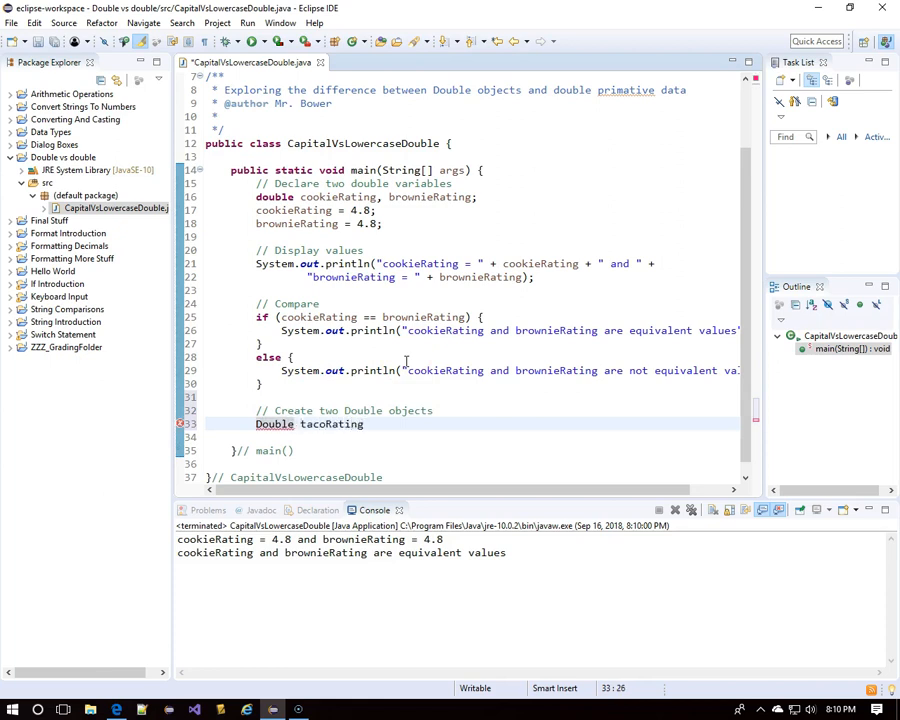
text(,)
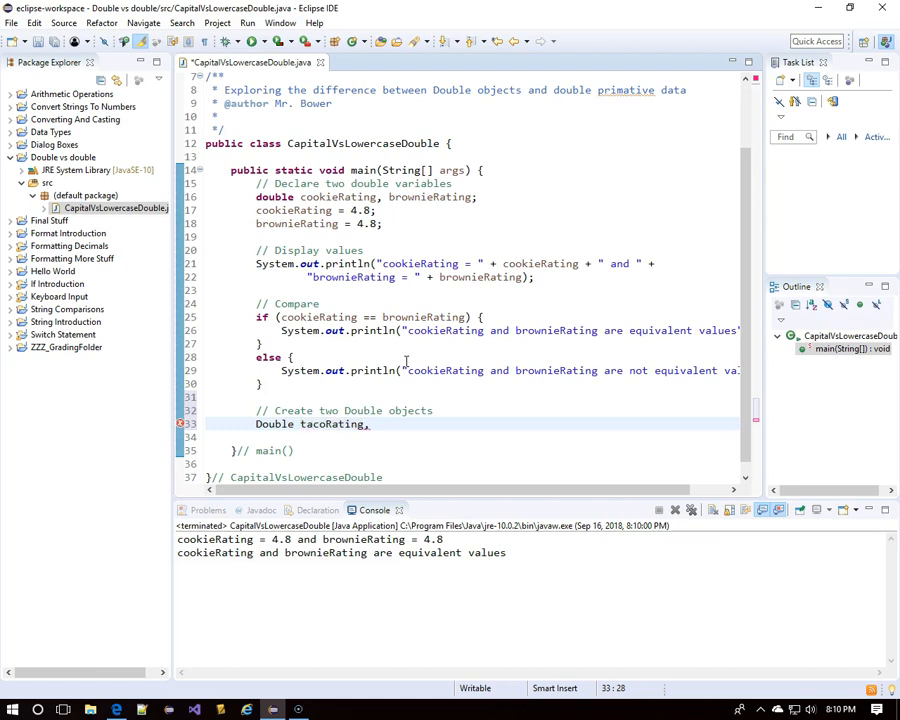
text(burritoRating;)
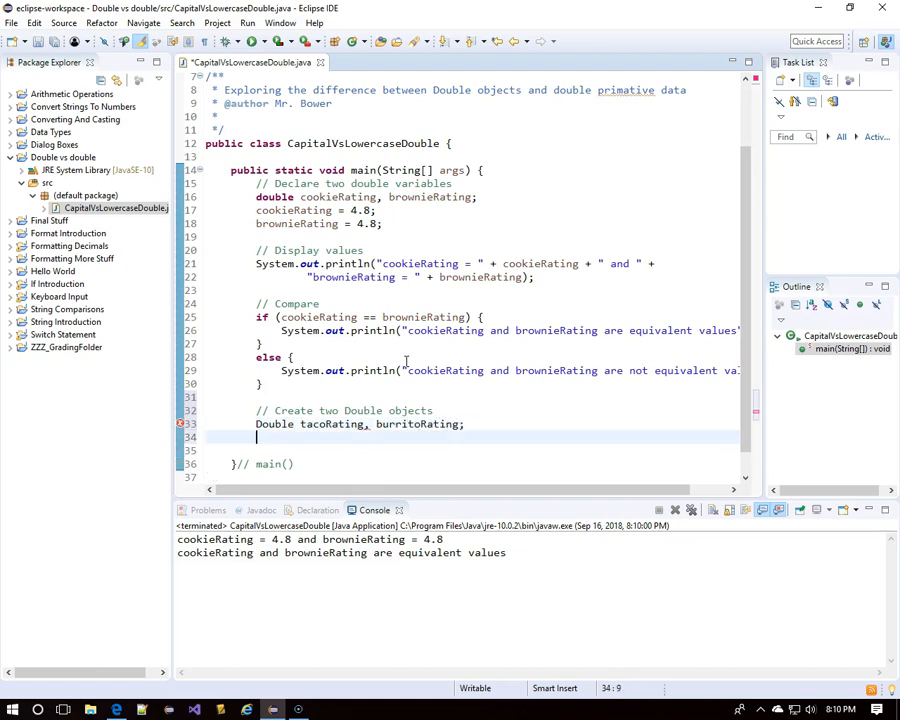
- Assign 4.3 to both tacoRating and burritoRating
text(tacoRating)
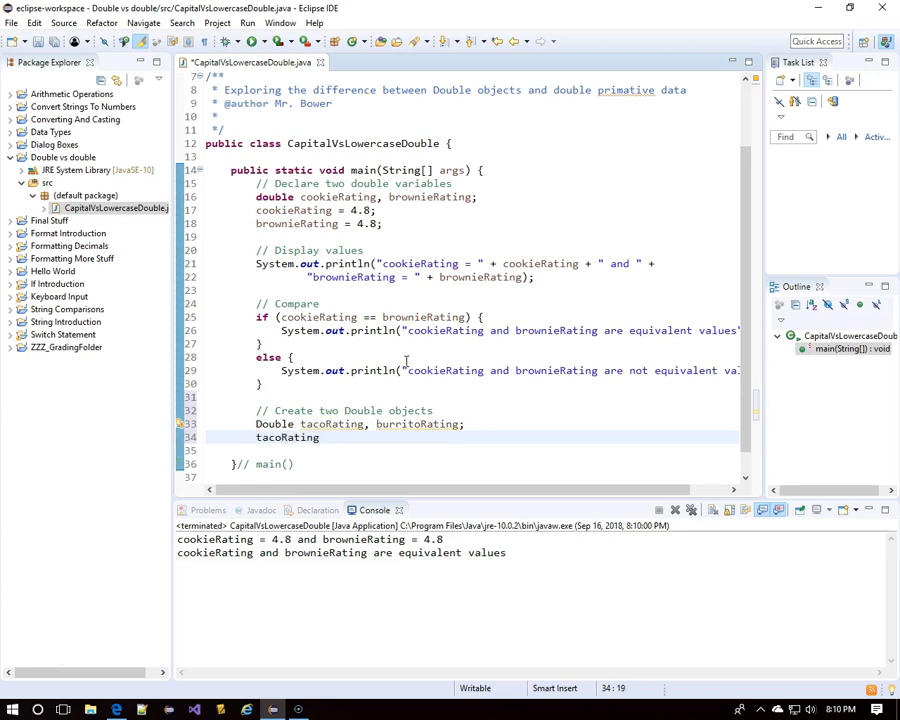
text(=)
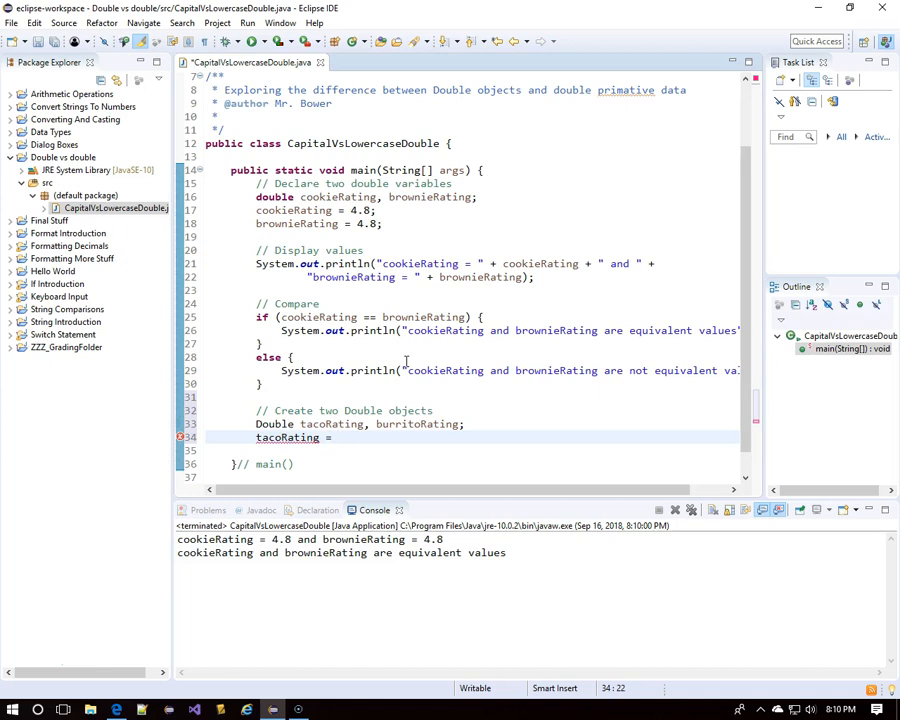
text(4.3;)
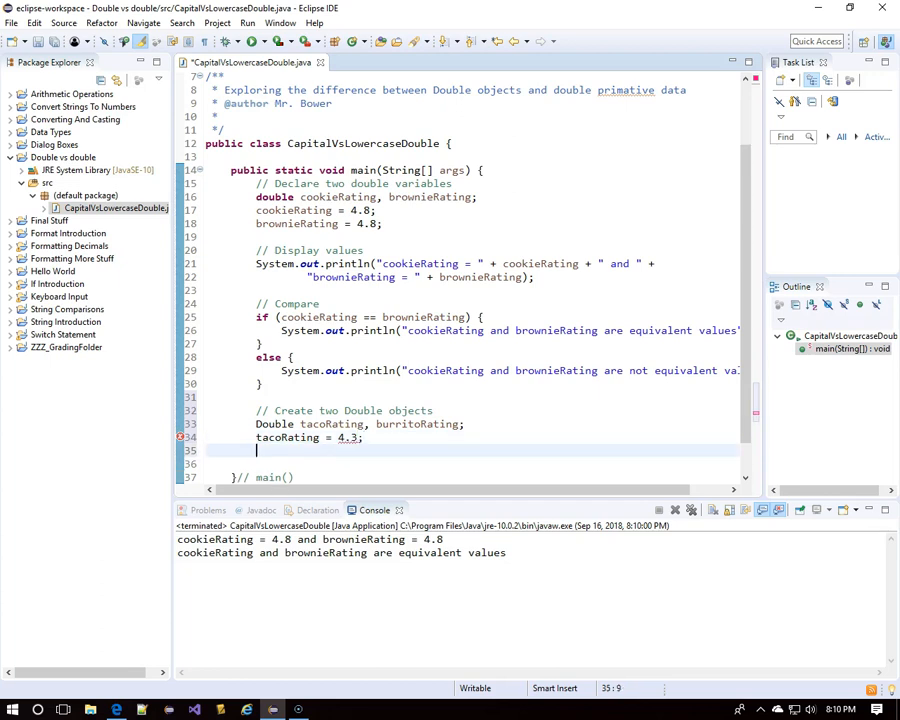
text(burritoR)
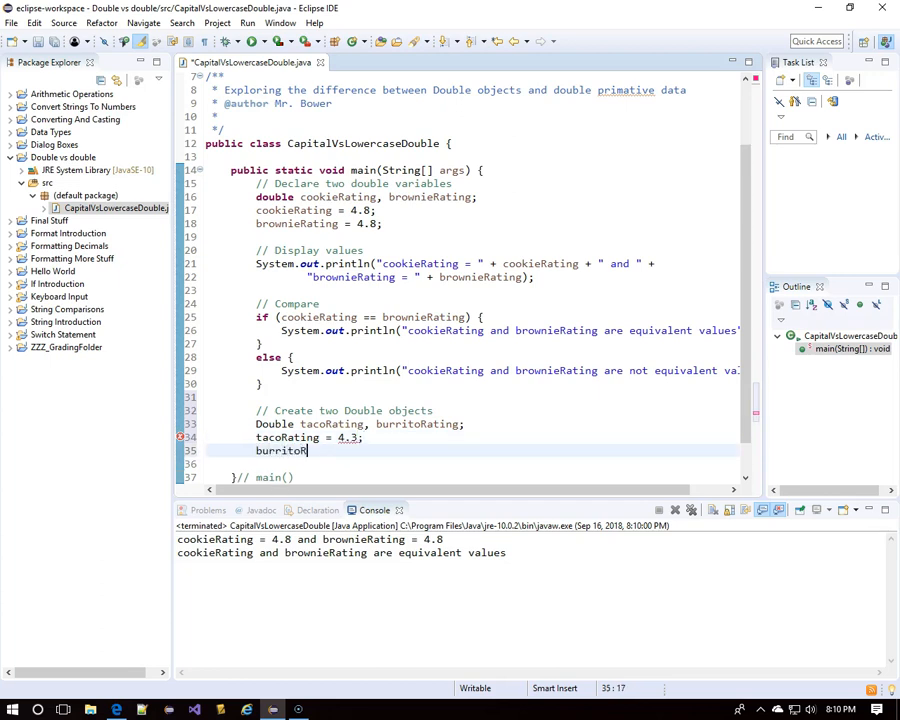
text(Rating =)
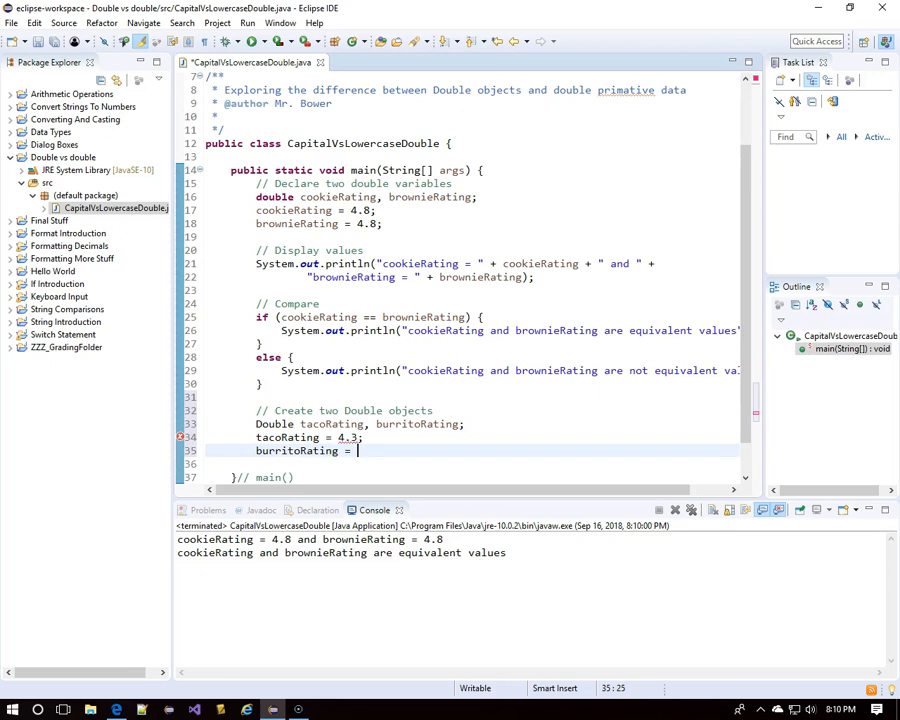
text(4.3;)
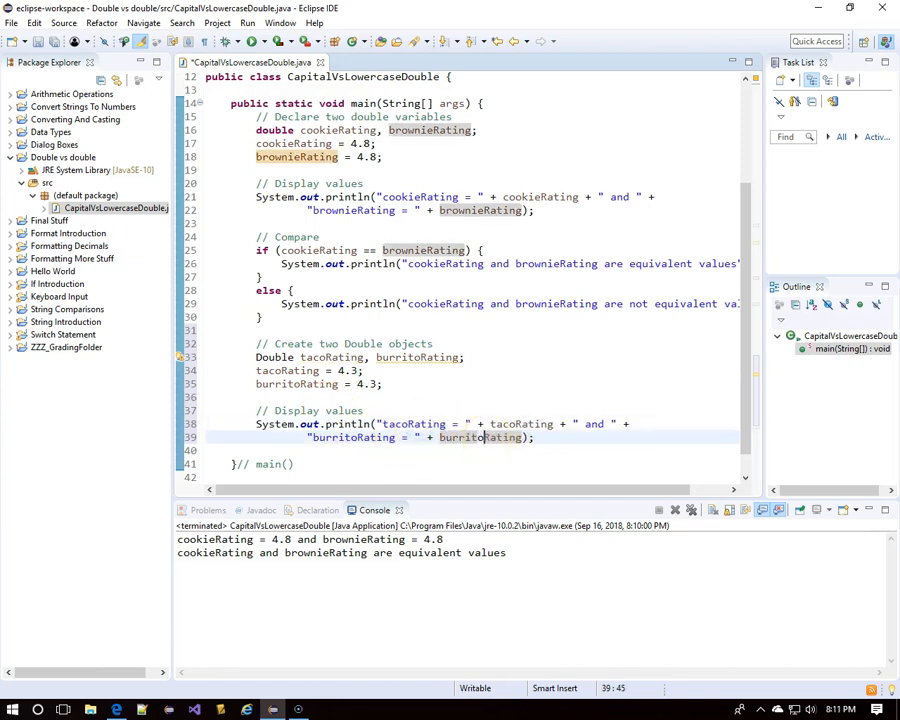
- Insert a blank line below the println displaying tacoRating and burritoRating
click(693, 423)
text(\n)
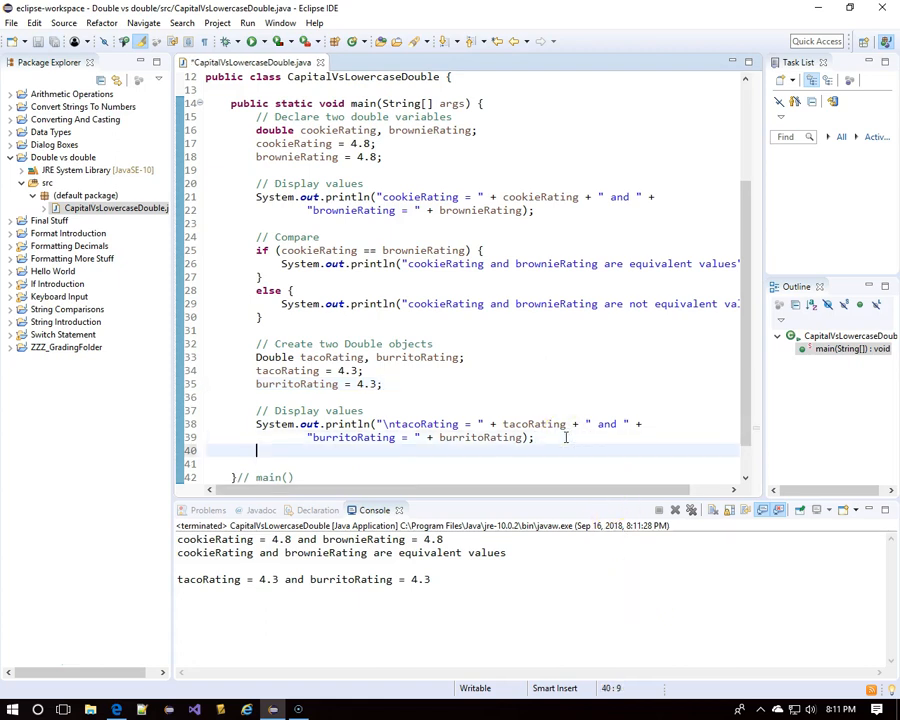
scroll(down, 3)
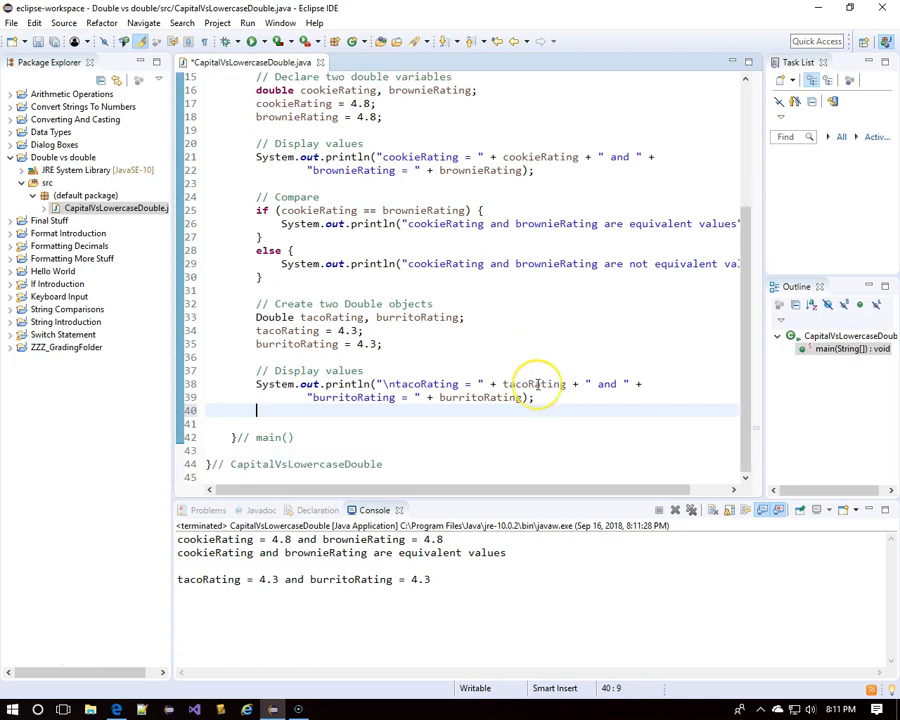
key(enter)
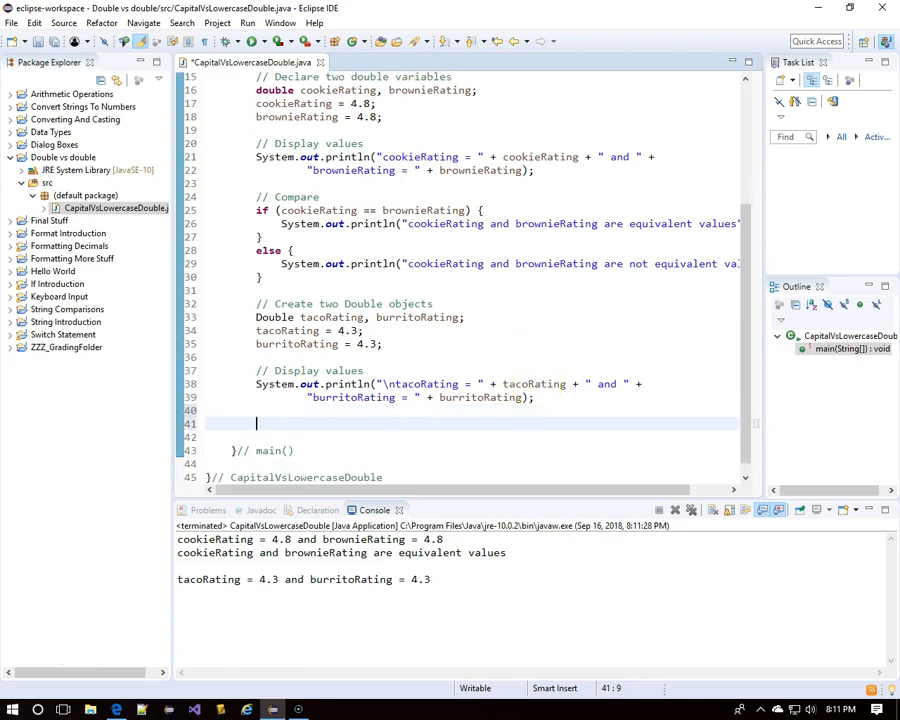
- Add an if/else testing tacoRating == burritoRating that reports they are not equivalent values
text(// Compare)
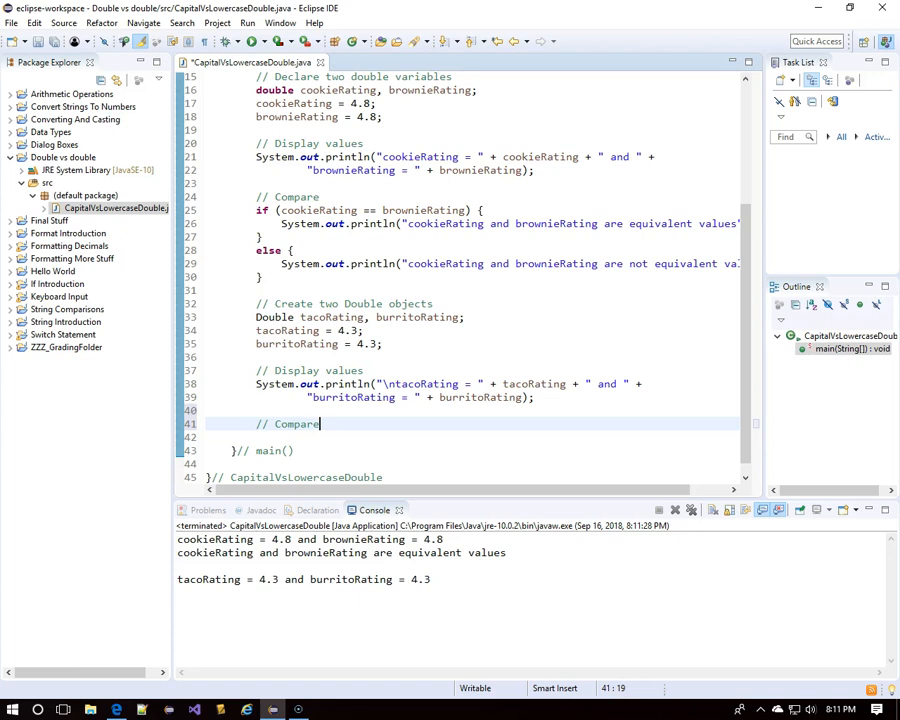
mouse_move(213, 231)
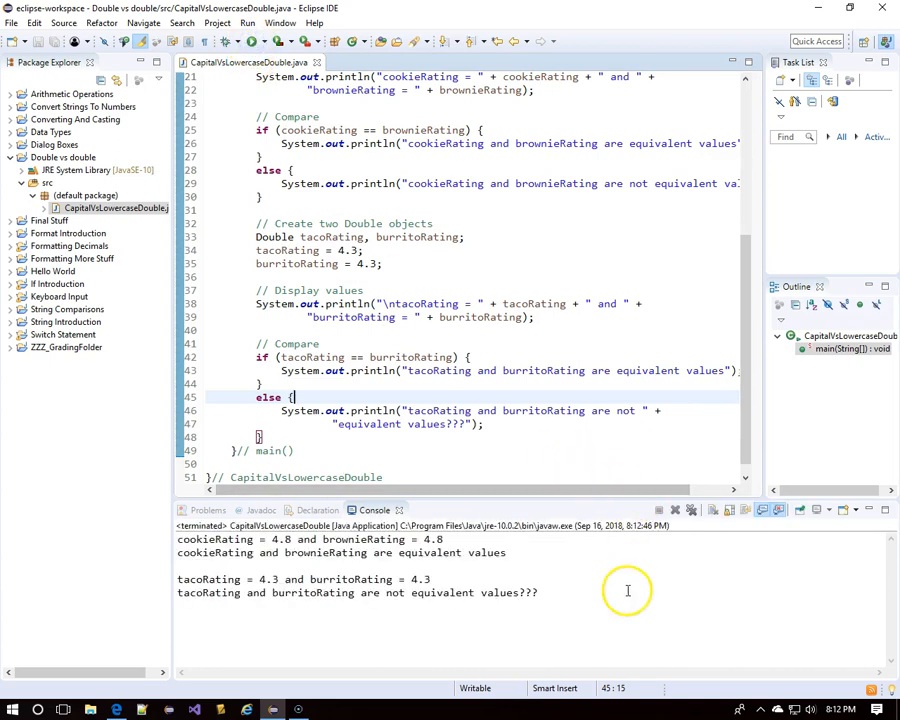
click(520, 424)
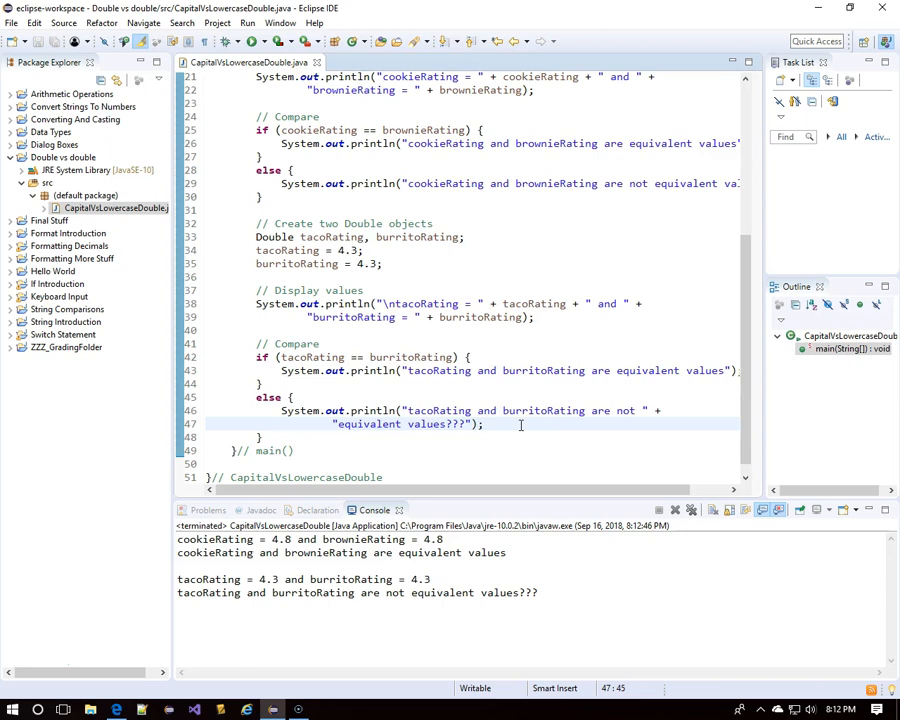
key(enter)
text(System.out.println("No - they are two different);)
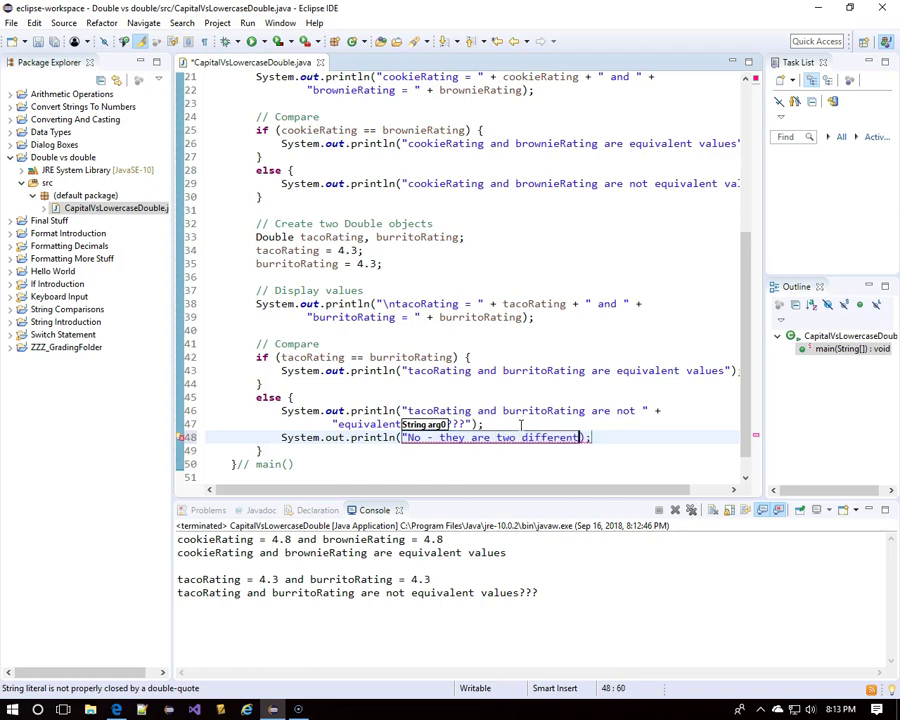
- Print that they are different objects needing .equals( ), then run the program
text(objects and not in the)
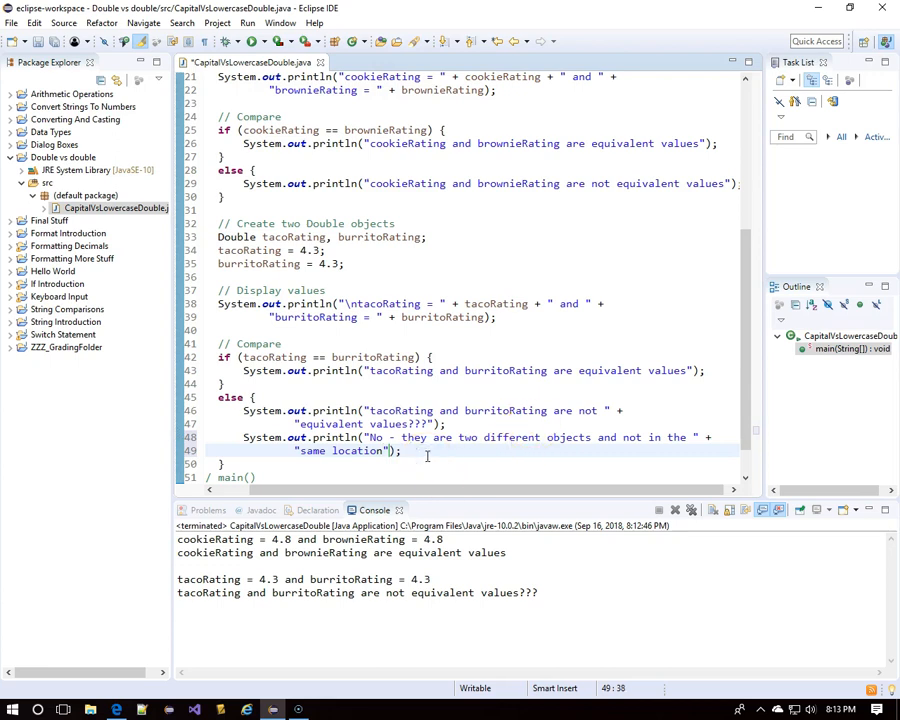
text(System.out.println(arg0);)
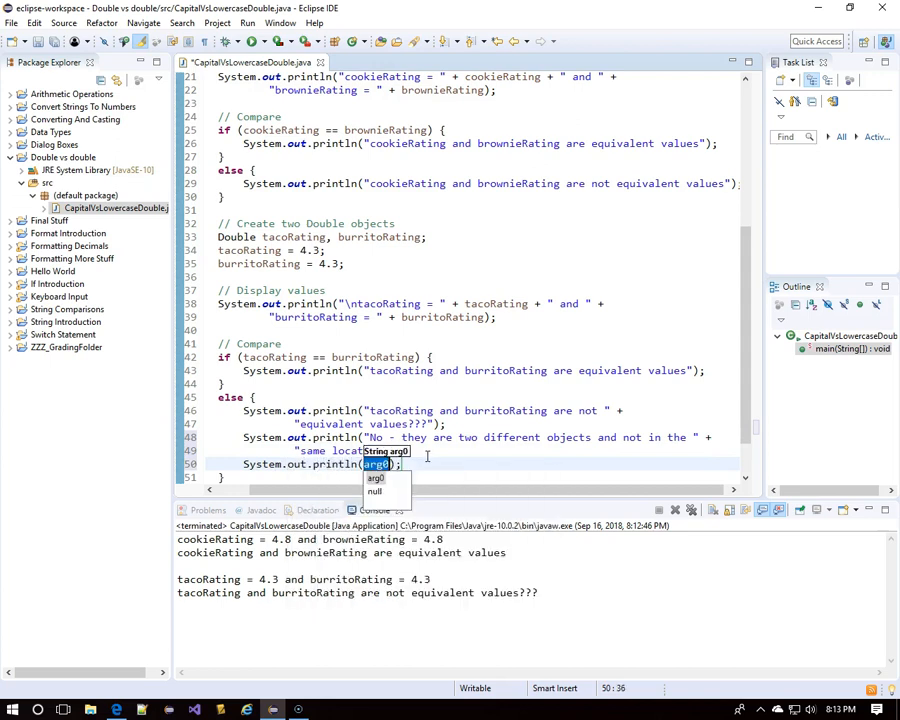
text(We would ")
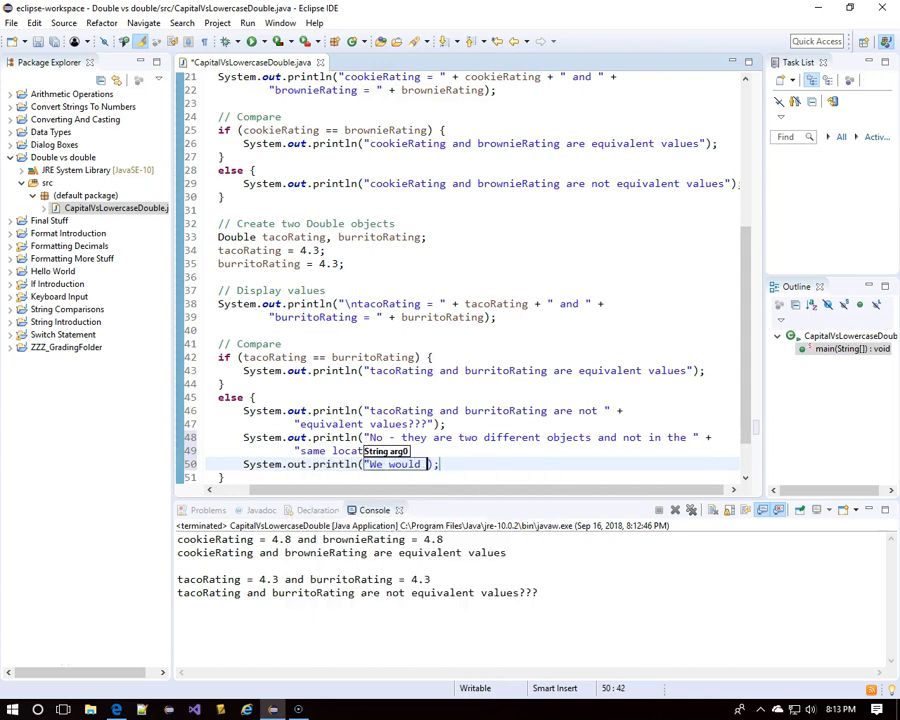
text(have to use .equals()
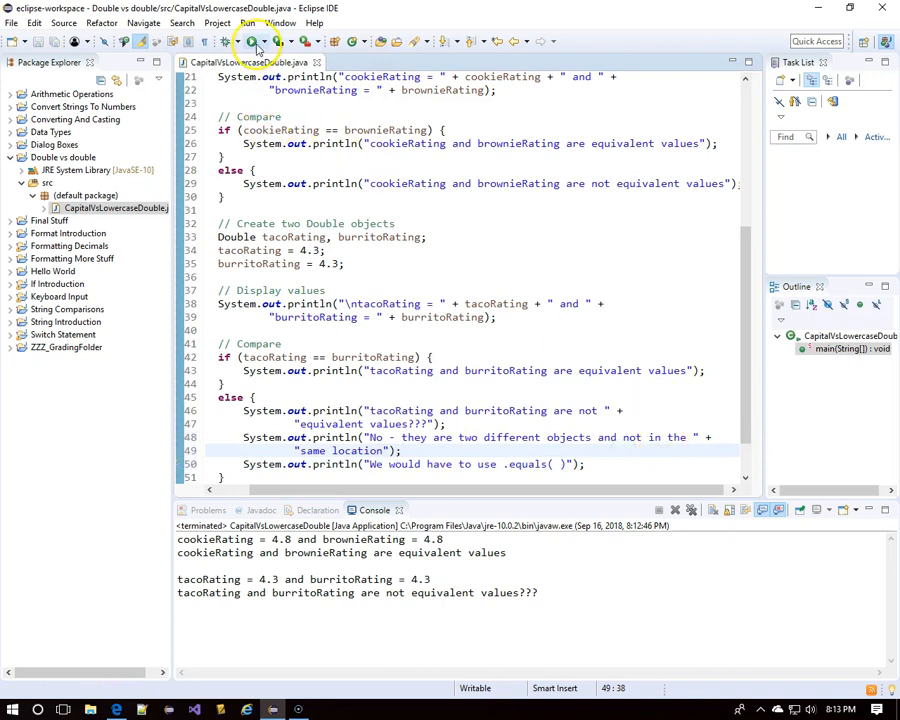
click(252, 41)
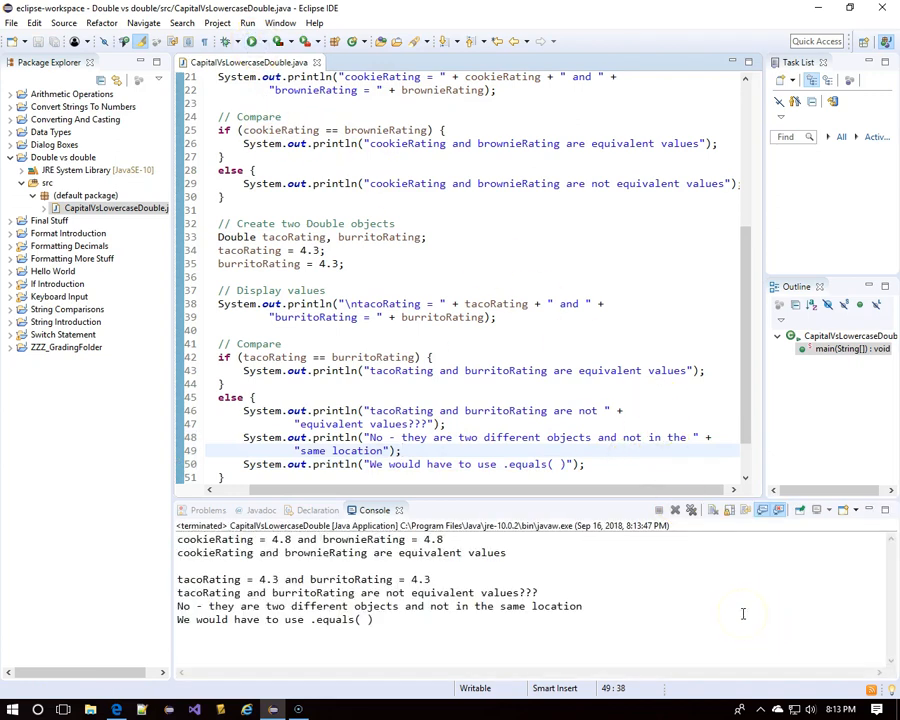
mouse_move(709, 591)
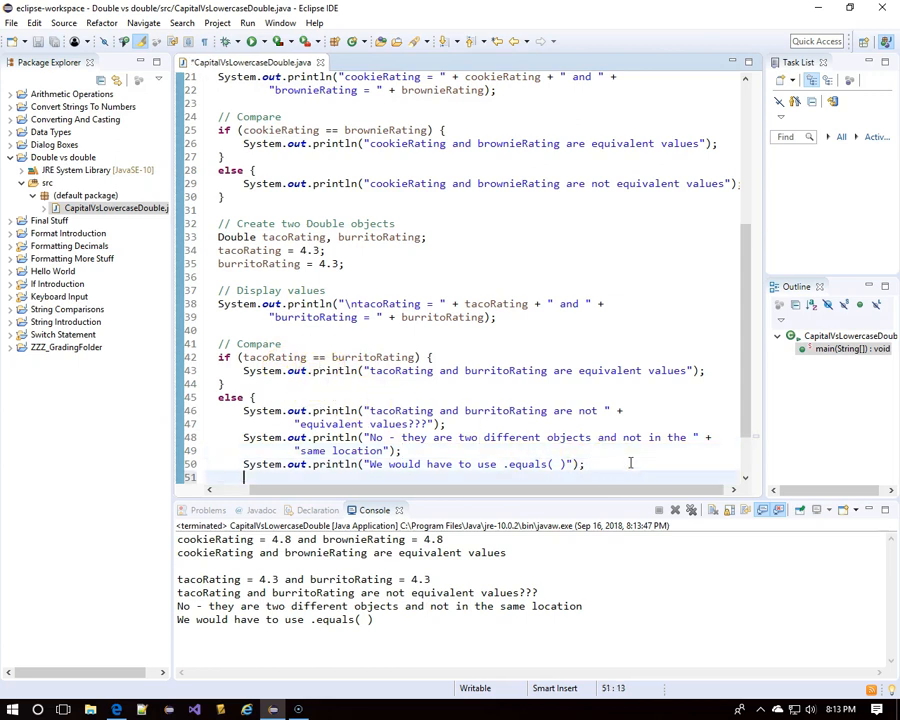
- Add an if (tacoRating.equals(burritoRating)) check that prints 'Now it looks like tacoRating and burritoRating are equivalent.'
scroll(down, 3)
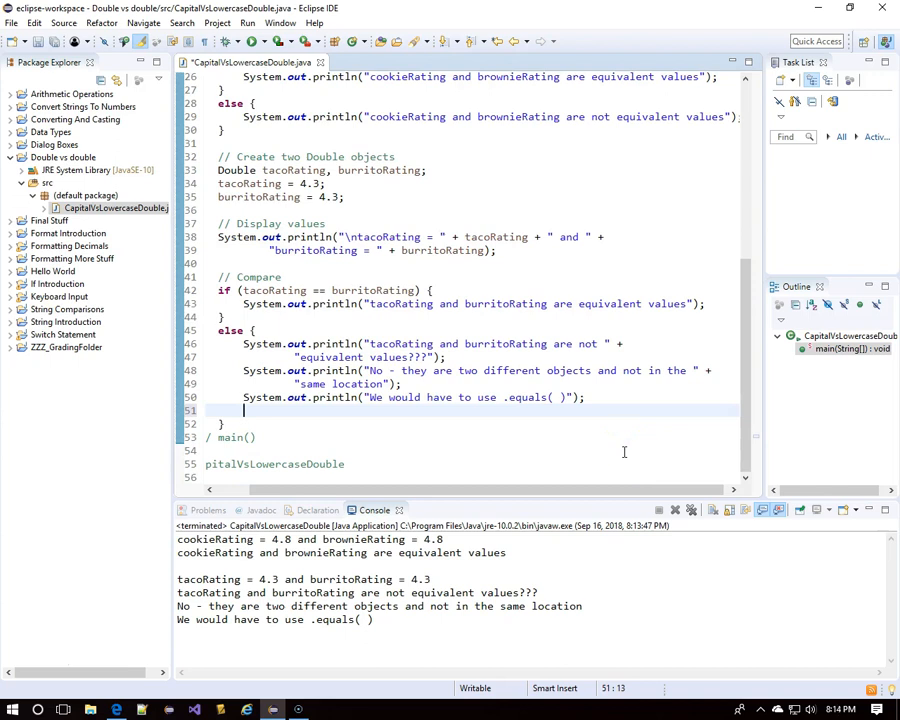
text(if ())
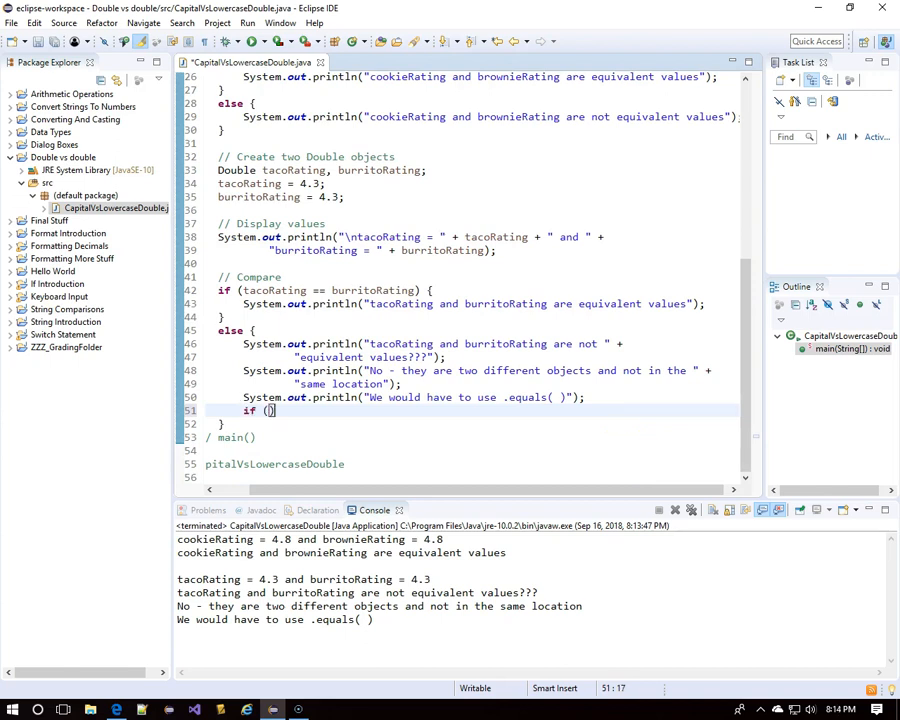
text(tacoRating)
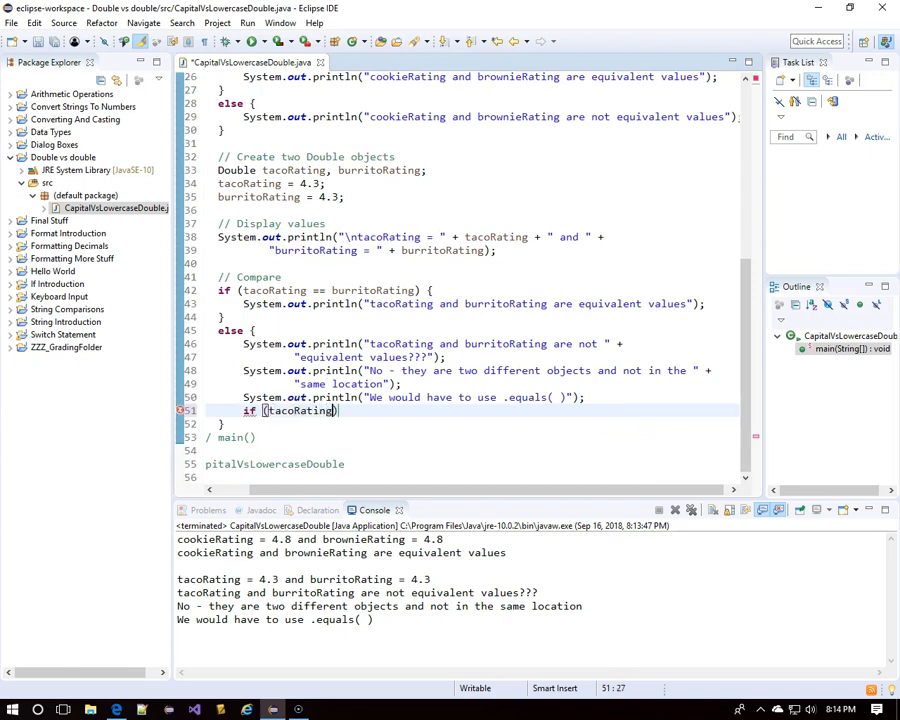
text(.equals)
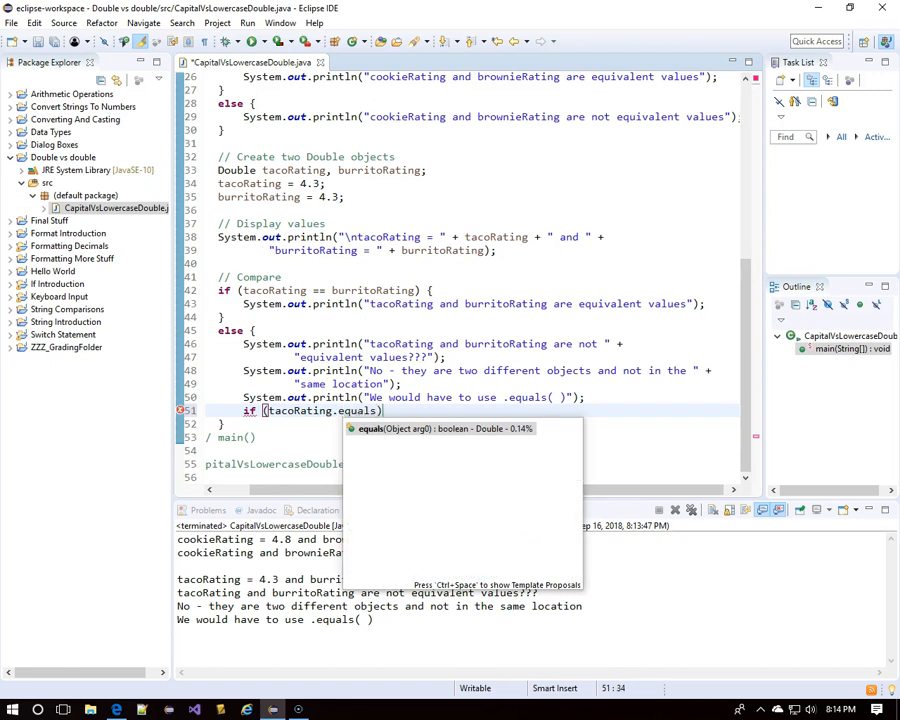
text(burr)
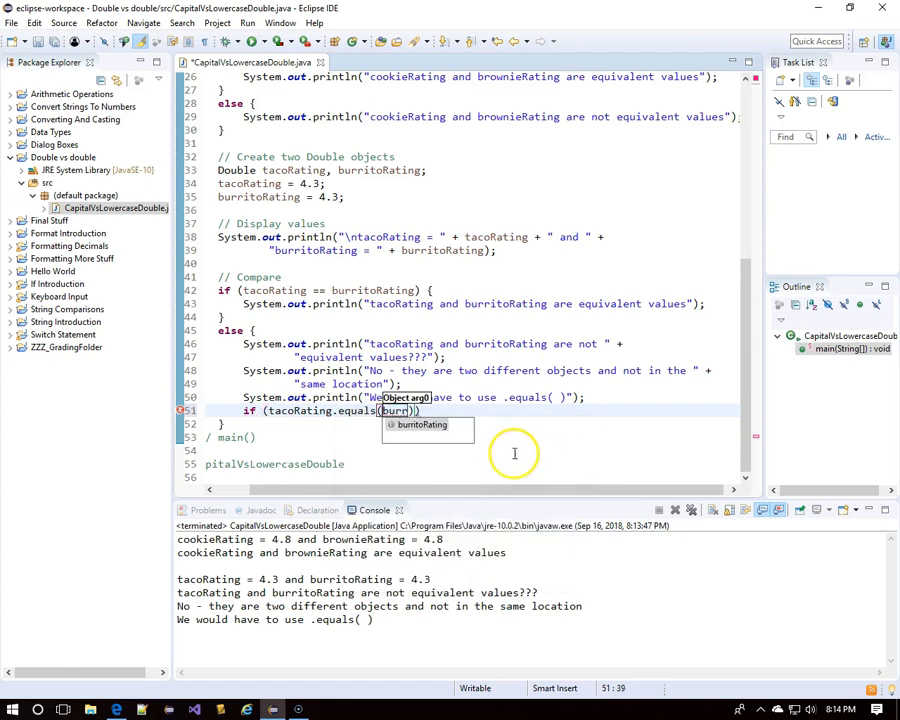
click(421, 424)
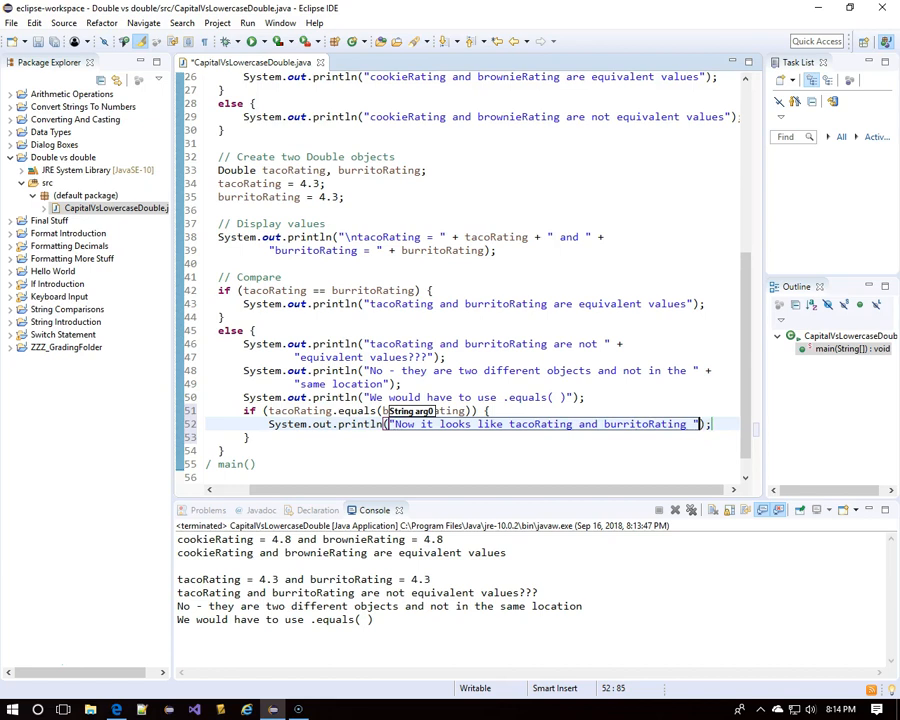
text(+)
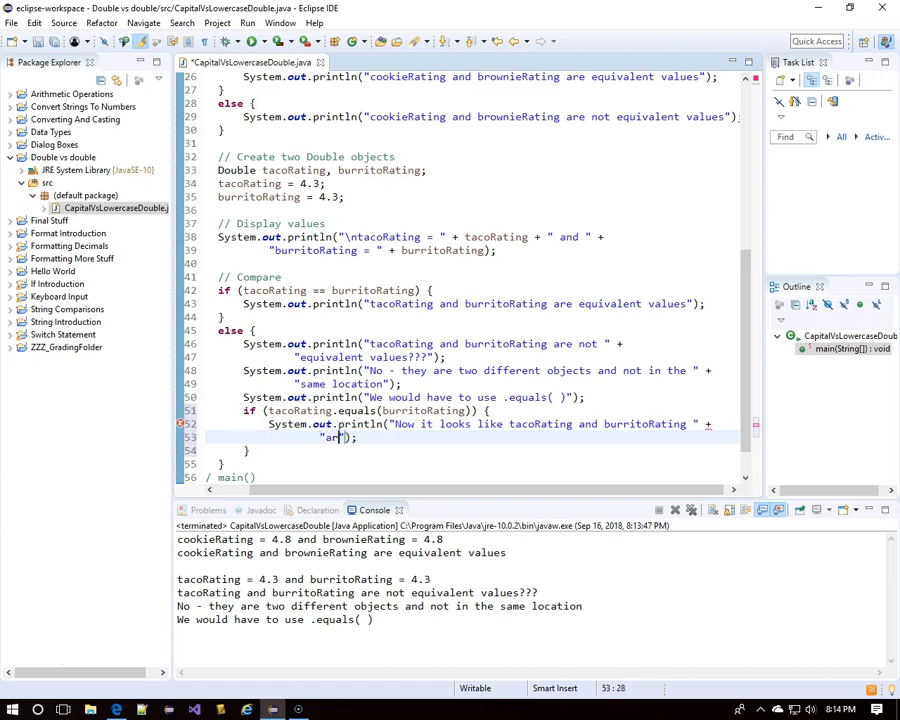
text(re equivalent.)
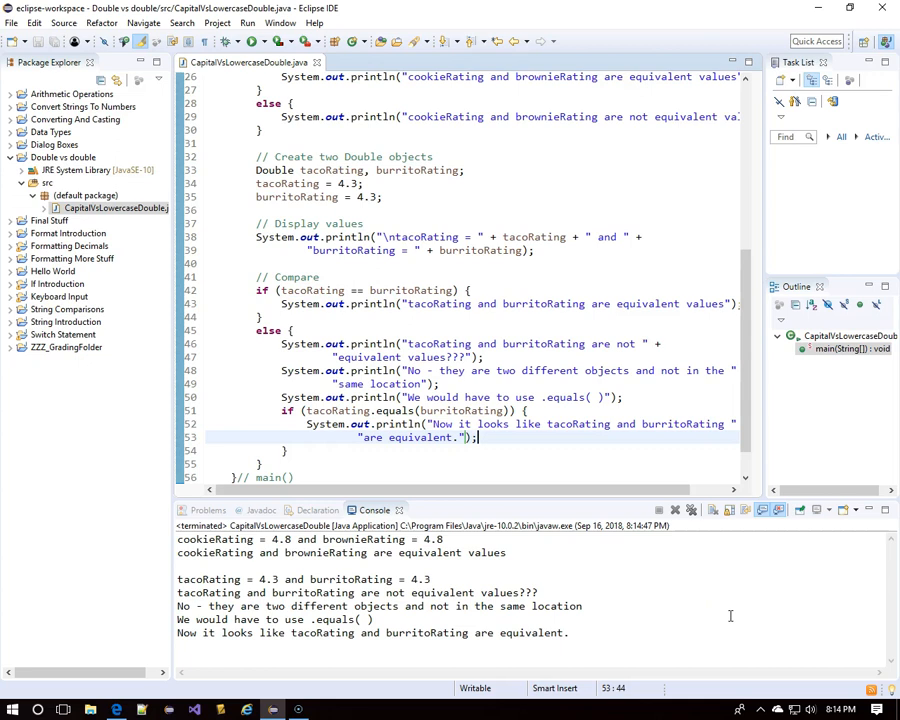
mouse_move(608, 448)
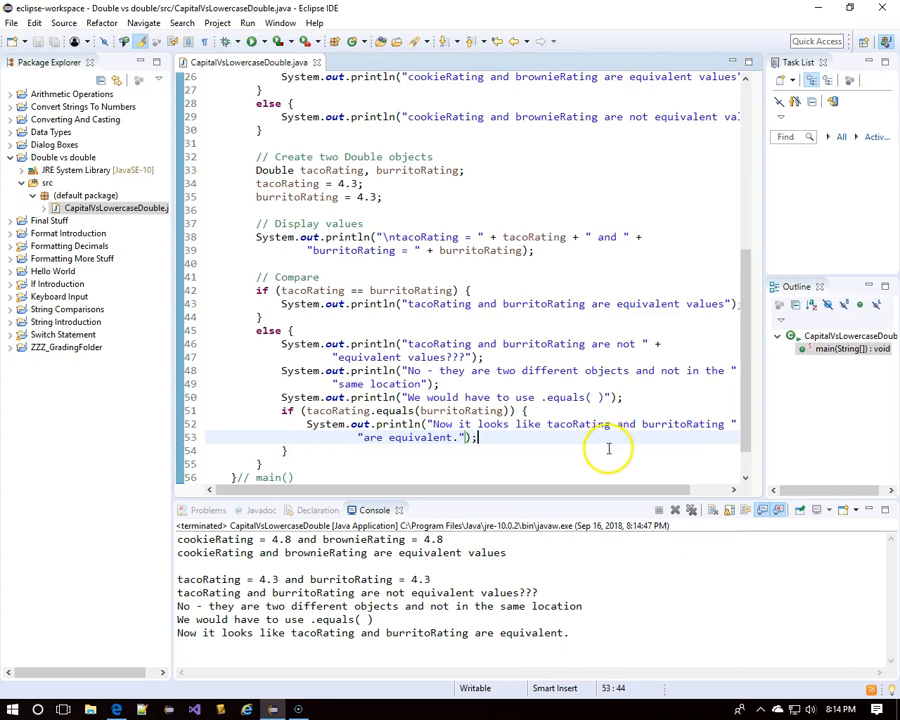
scroll(up, 3)
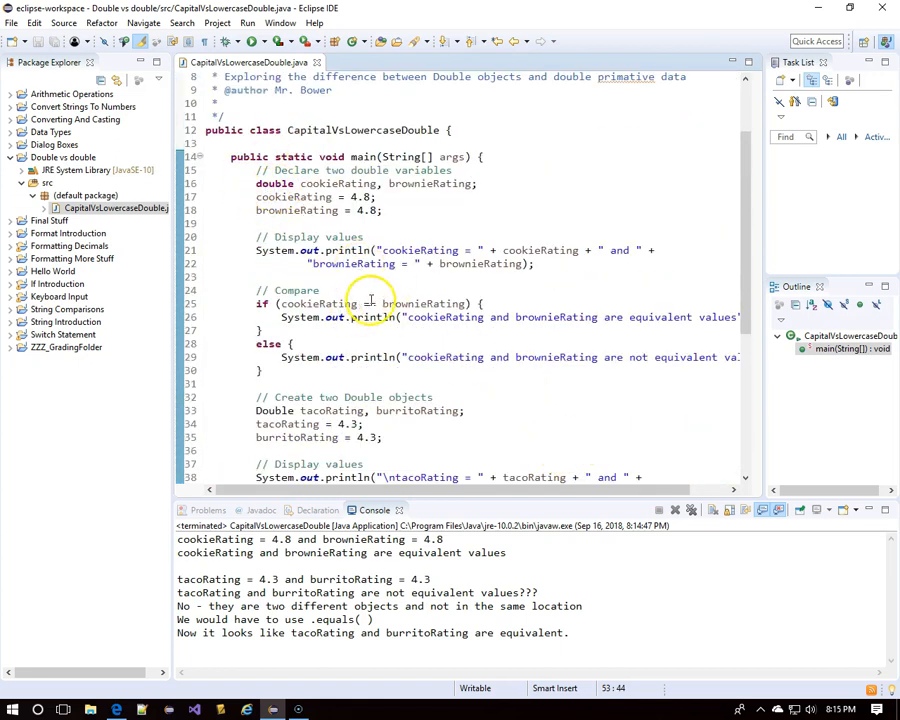
mouse_move(545, 425)
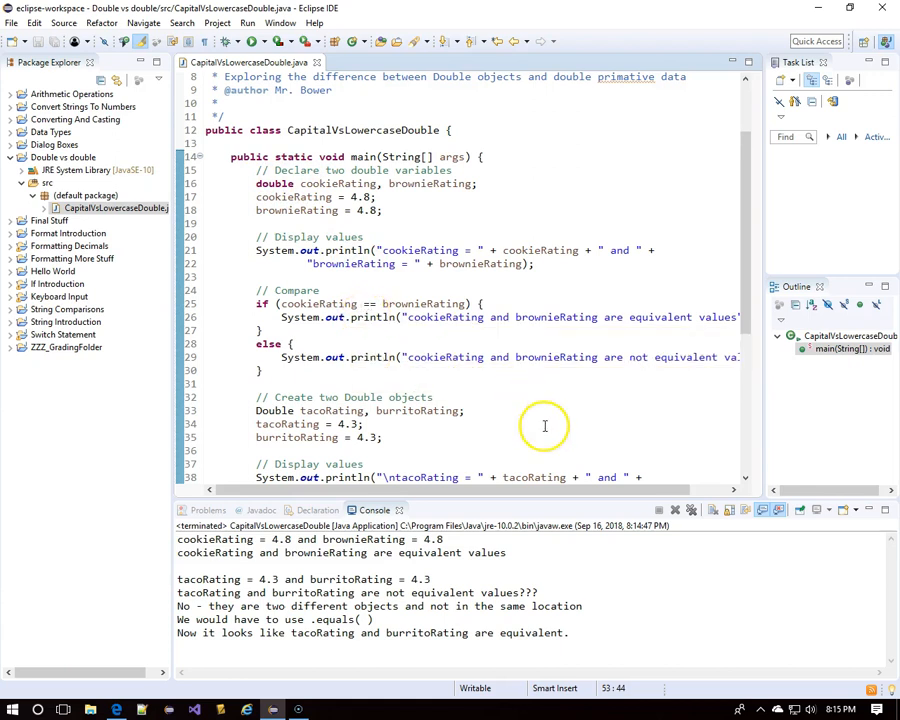
scroll(down, 3)
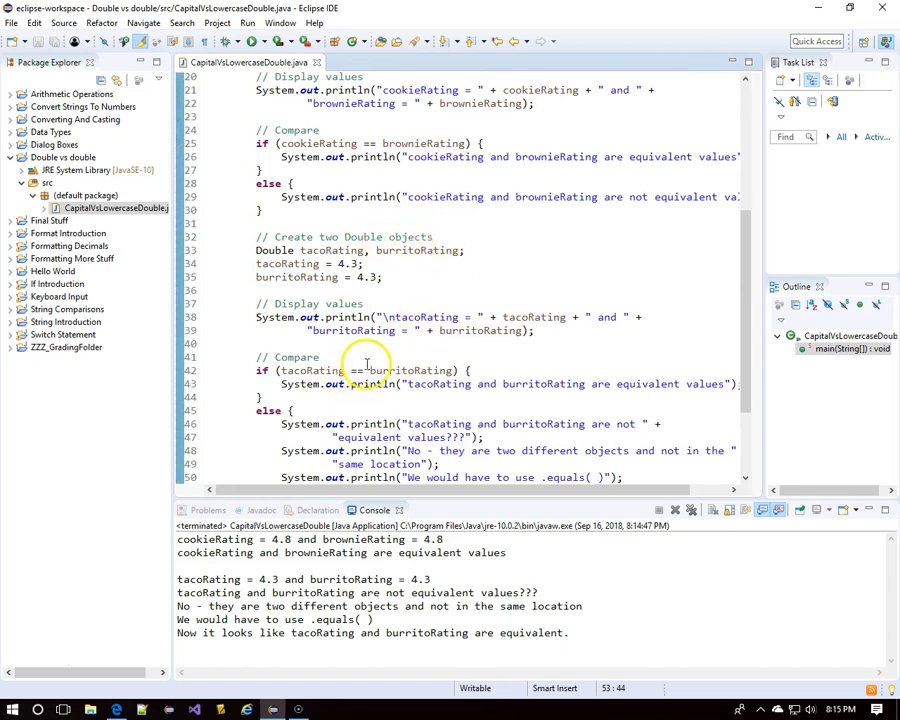
scroll(down, 3)
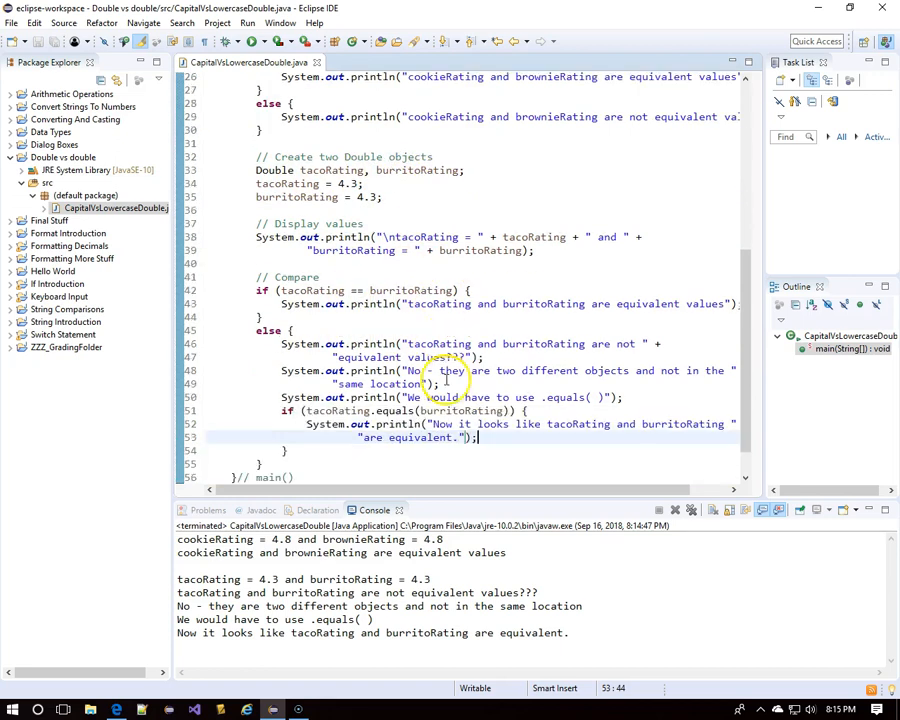